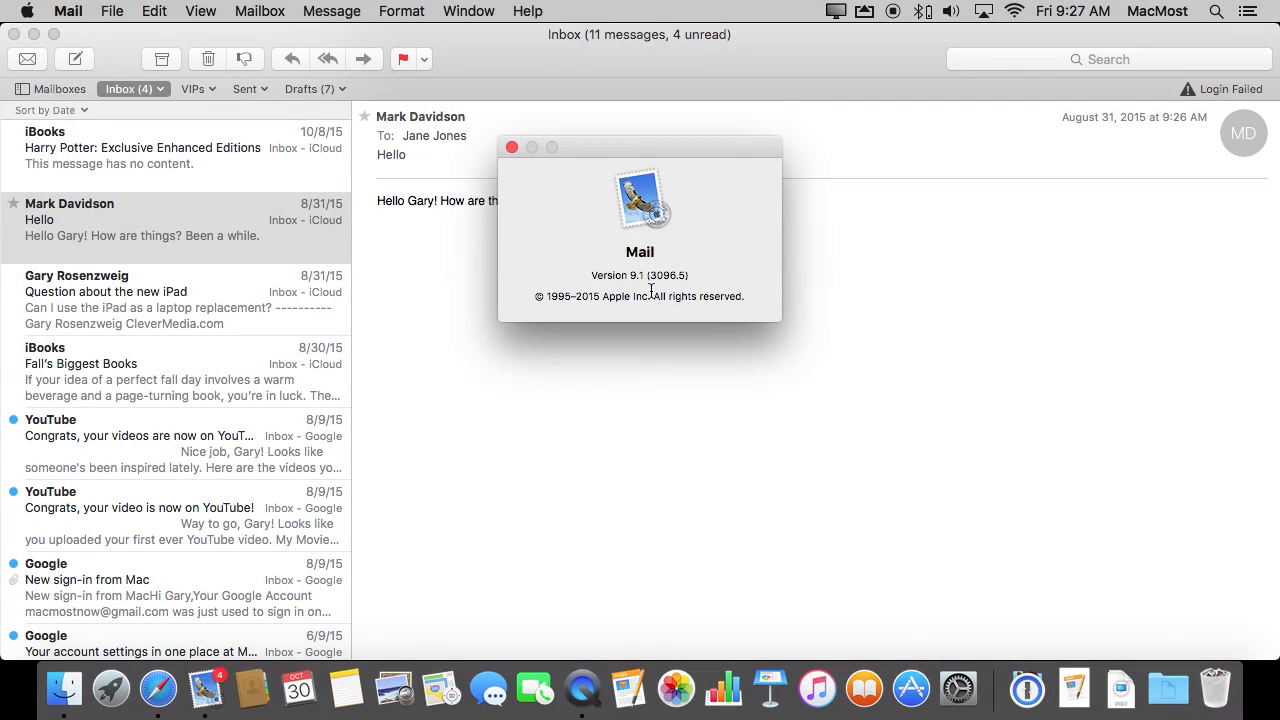
Dismiss the About Mail version 9.1 window to reveal the Hello message.
{"action": "left_click", "coordinate": [511, 147]}
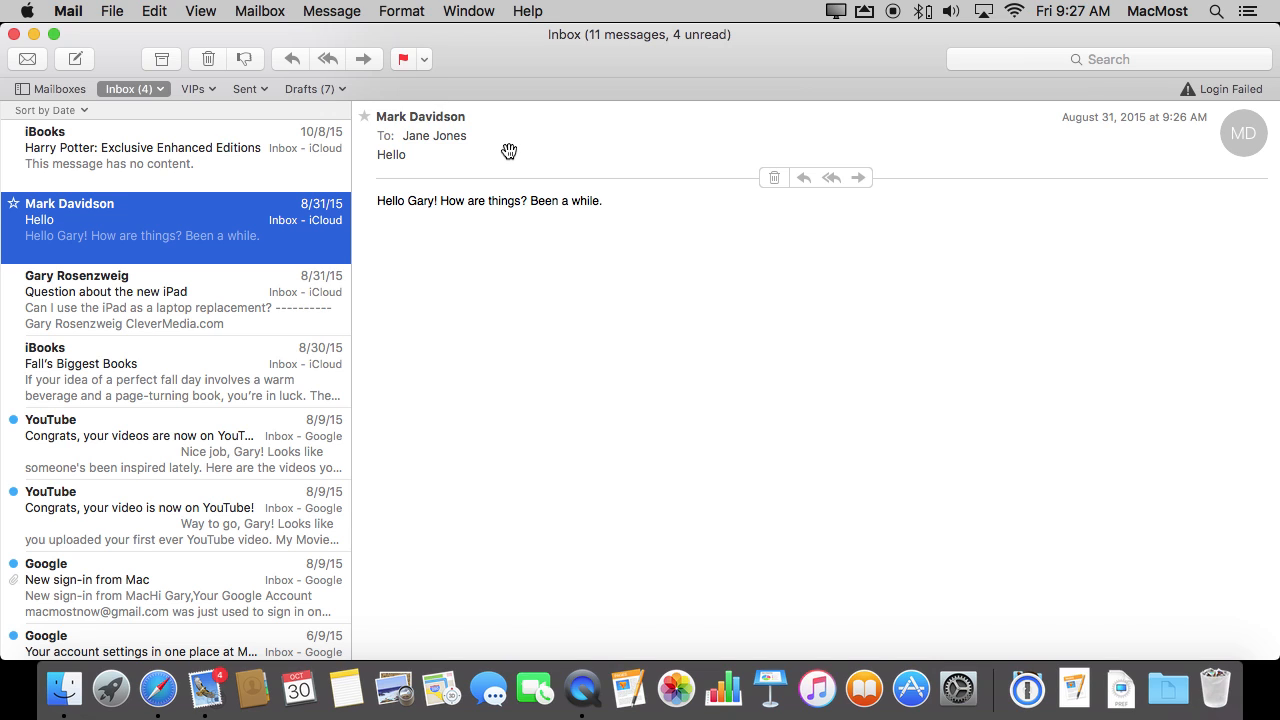
{"action": "mouse_move", "coordinate": [73, 43]}
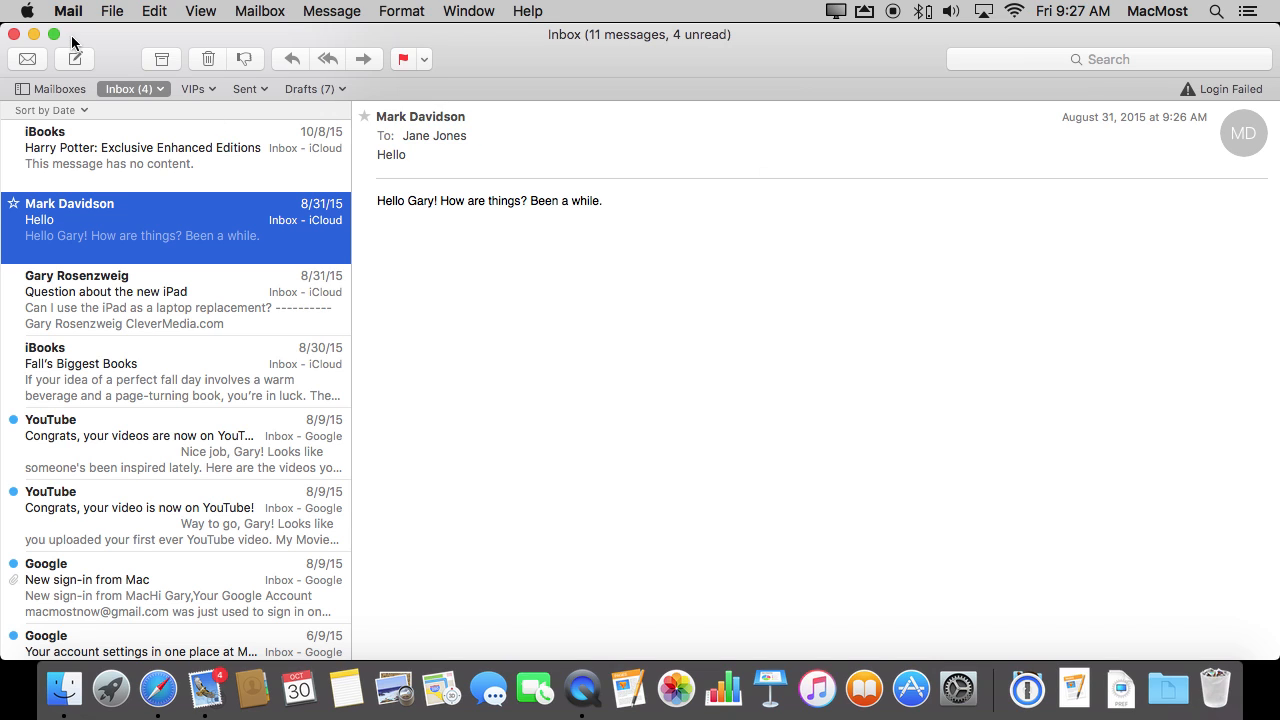
{"action": "mouse_move", "coordinate": [54, 34]}
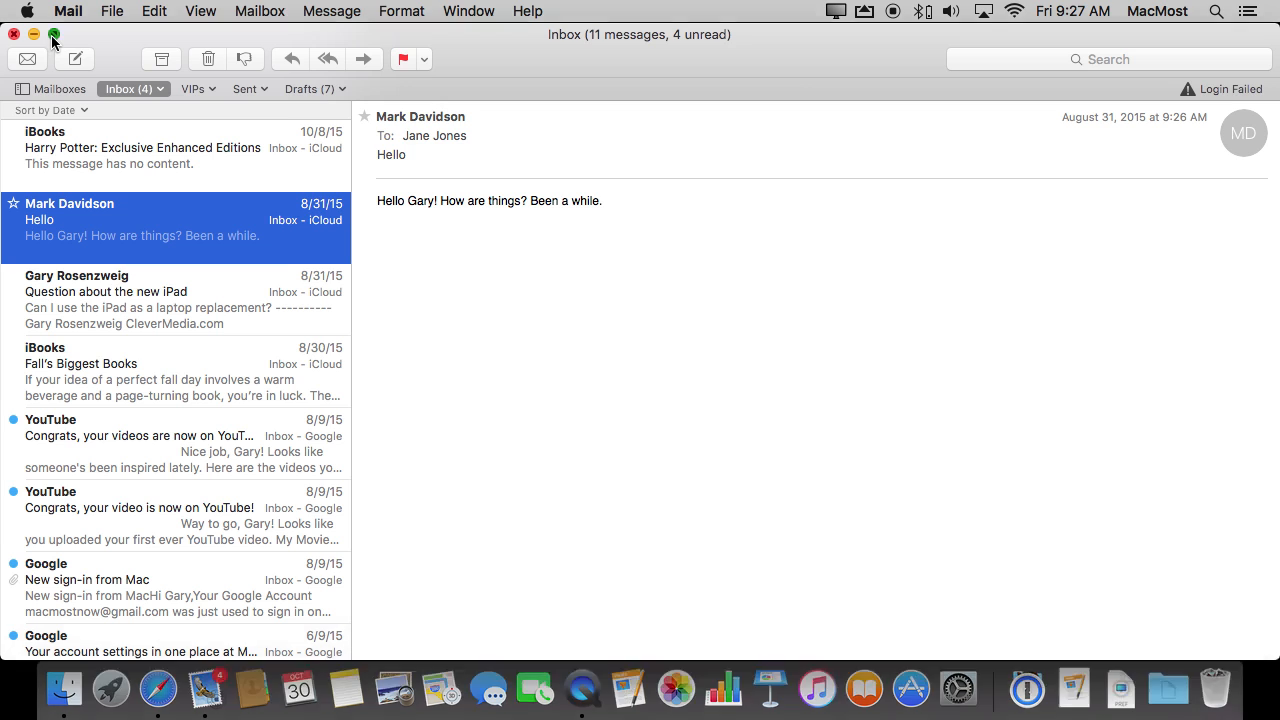
Switch Mail to full-screen mode and open a new blank message.
{"action": "left_click", "coordinate": [54, 34]}
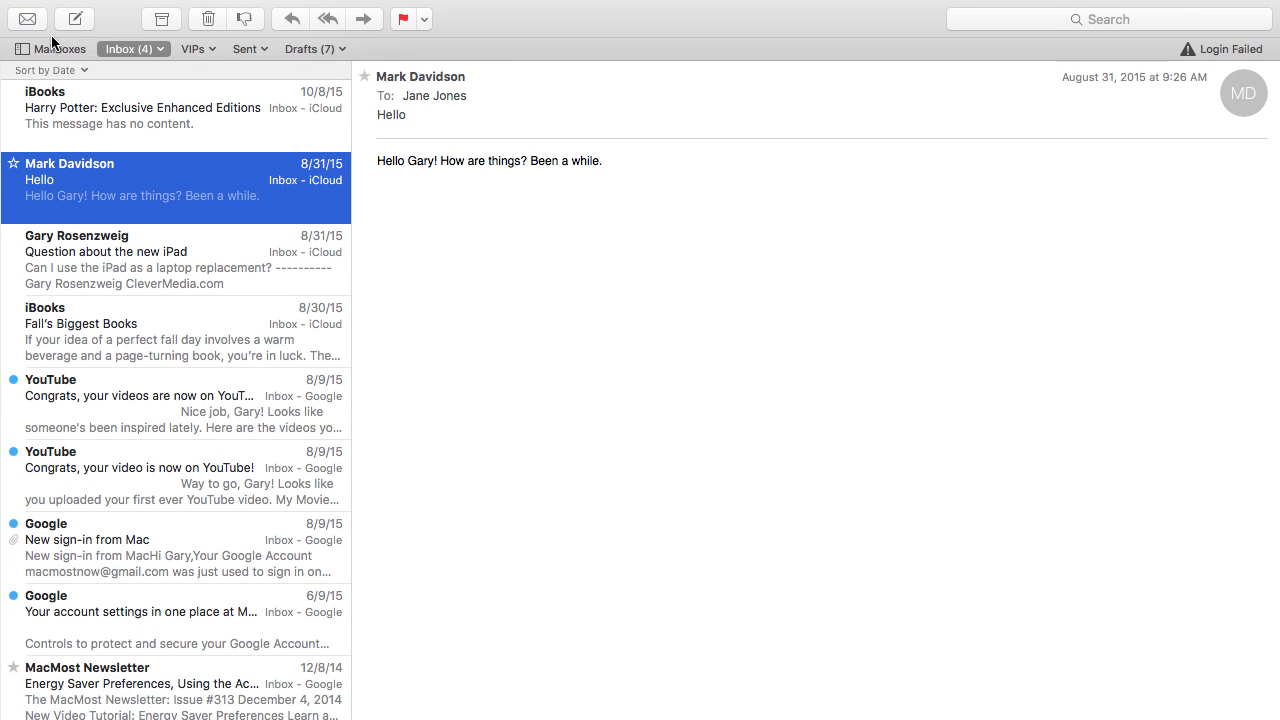
{"action": "mouse_move", "coordinate": [80, 25]}
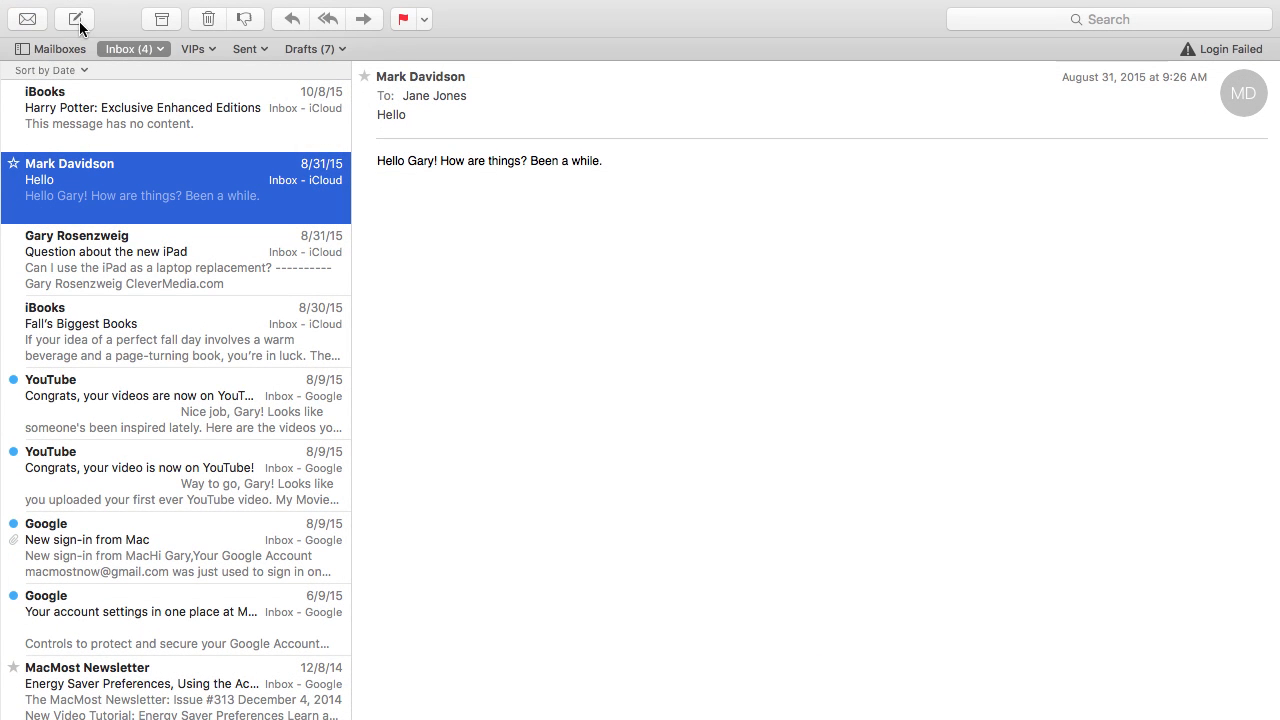
{"action": "left_click", "coordinate": [74, 18]}
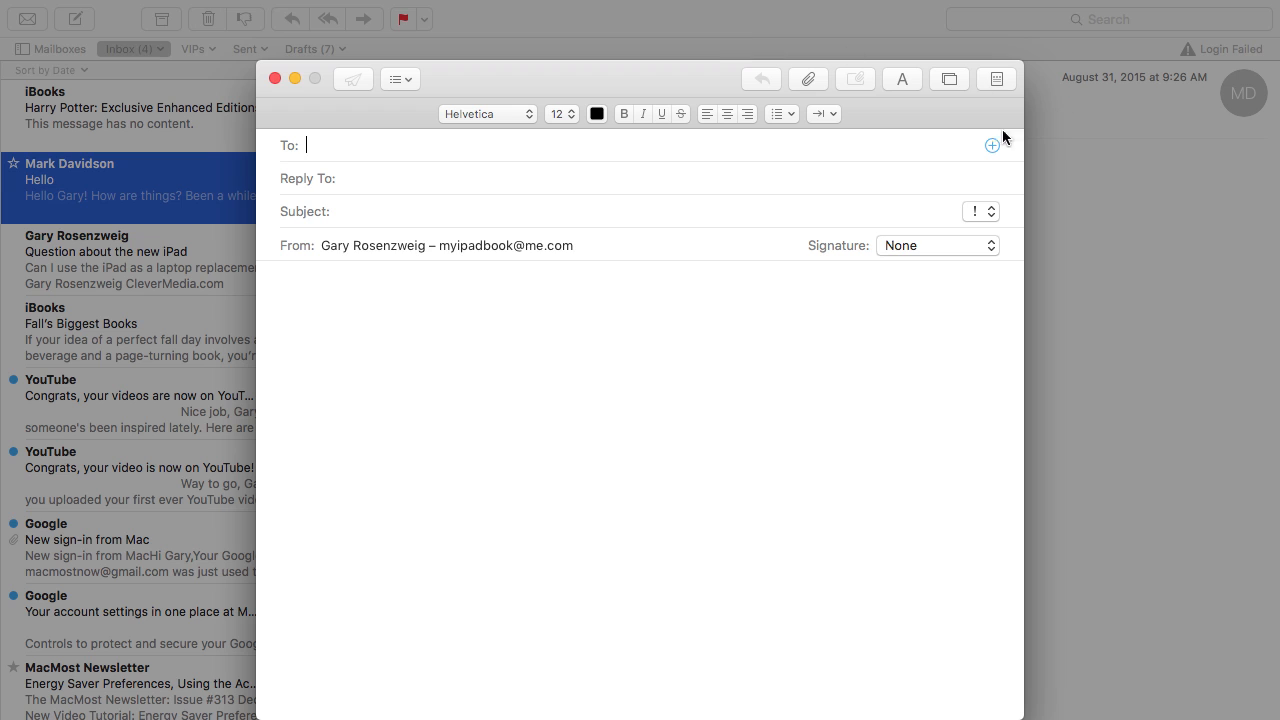
{"action": "mouse_move", "coordinate": [528, 103]}
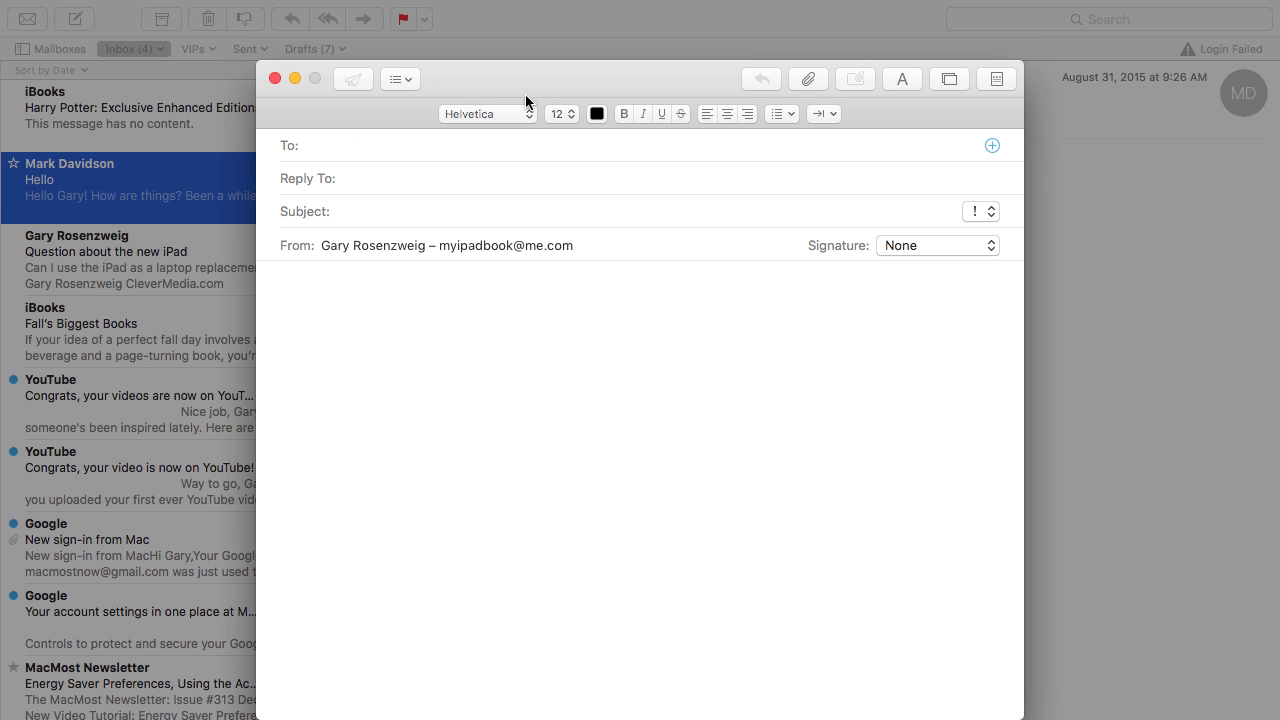
{"action": "mouse_move", "coordinate": [567, 174]}
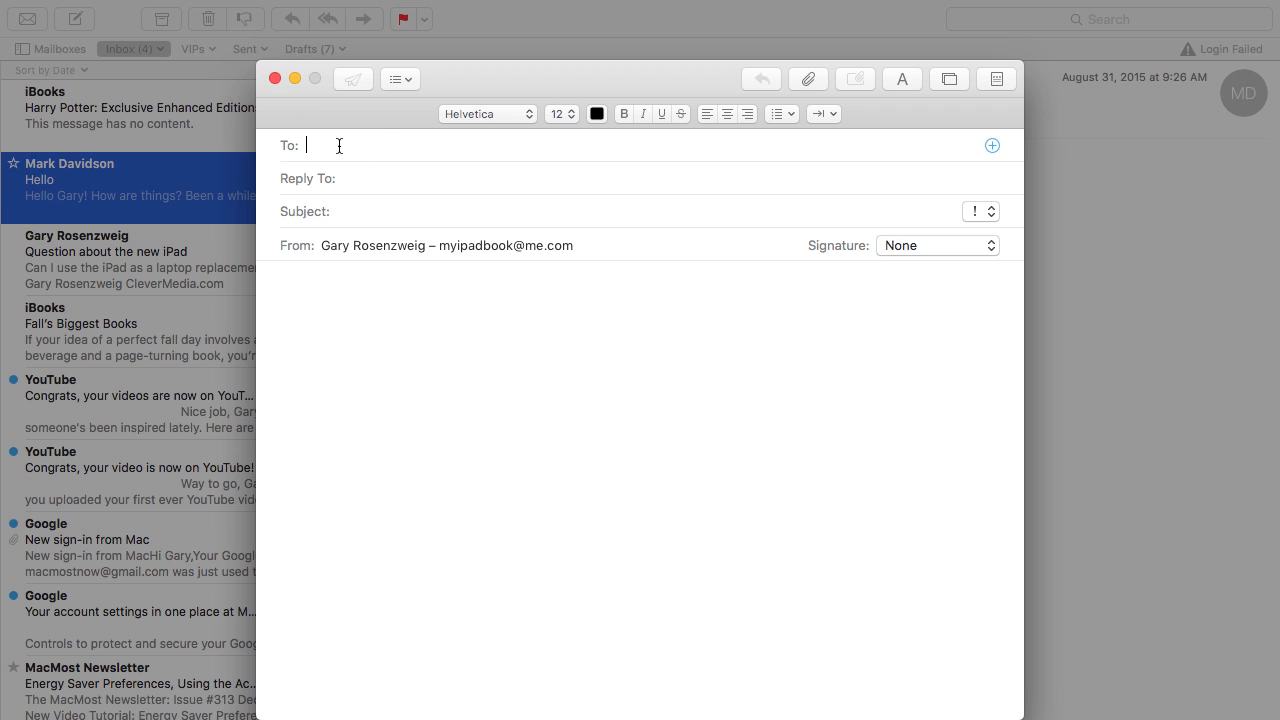
{"action": "mouse_move", "coordinate": [324, 140]}
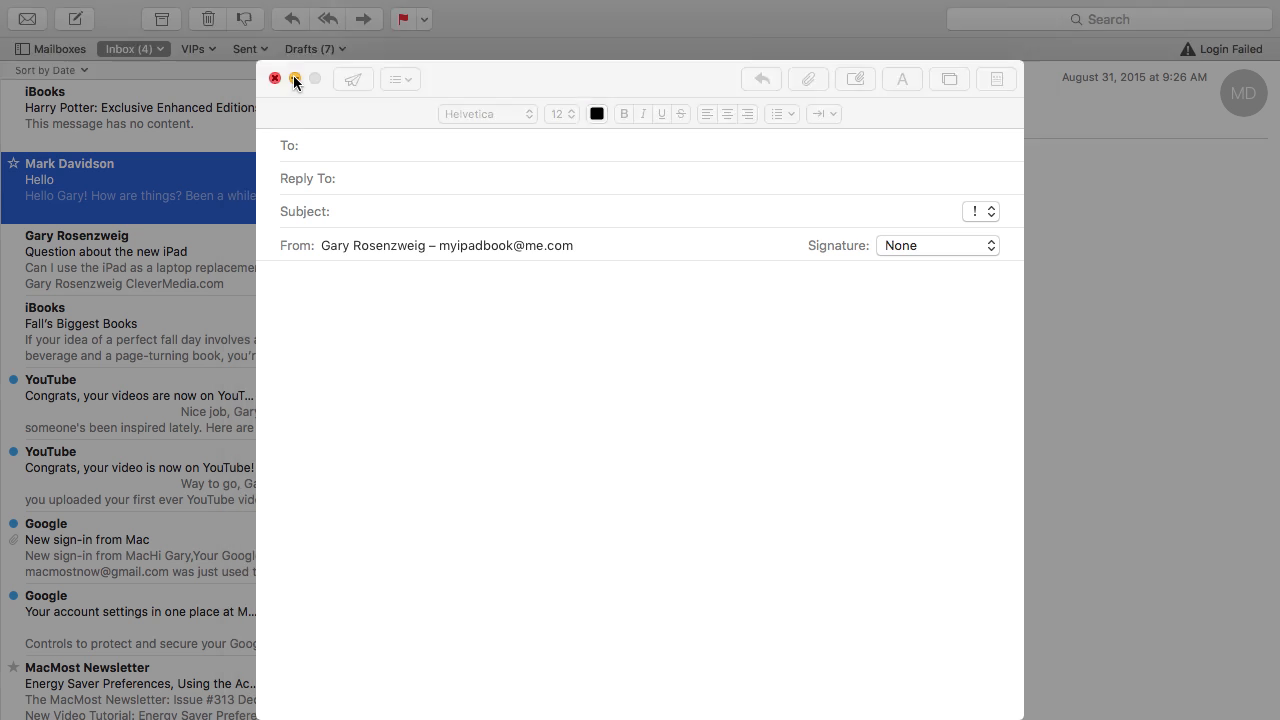
Title the new draft 'Something' and minimize it to a bar below the inbox.
{"action": "left_click", "coordinate": [275, 79]}
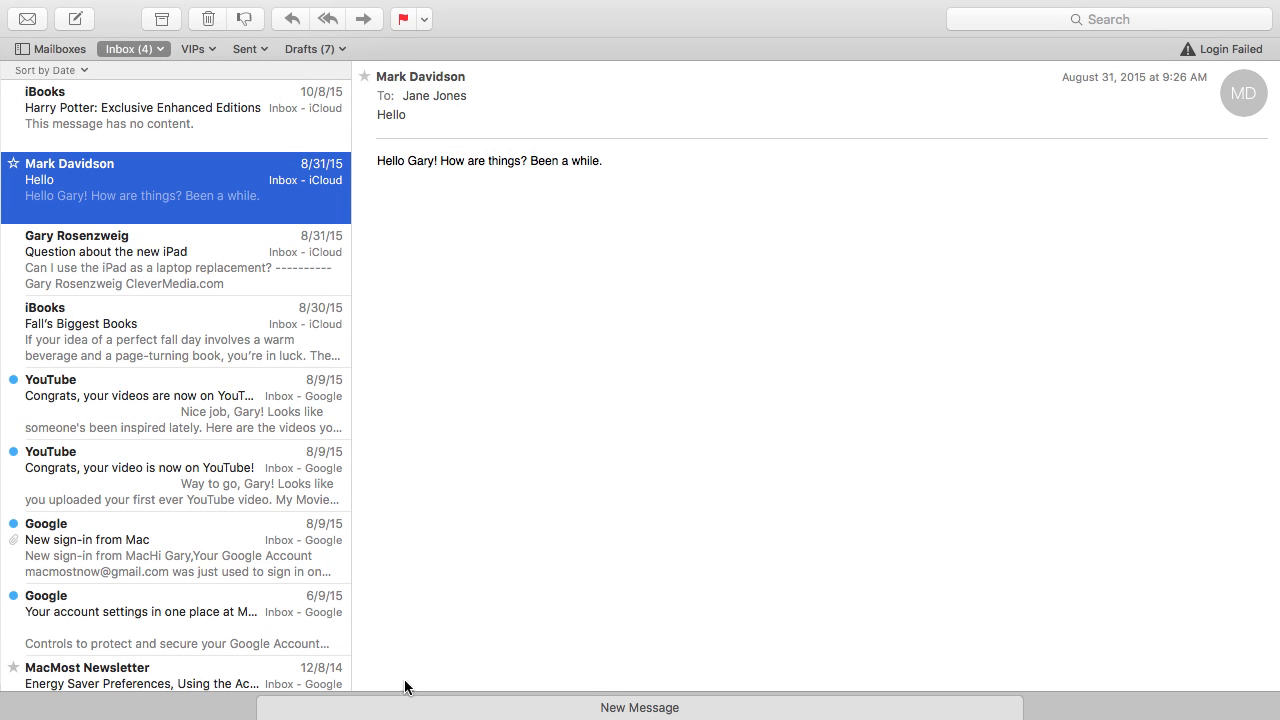
{"action": "mouse_move", "coordinate": [640, 708]}
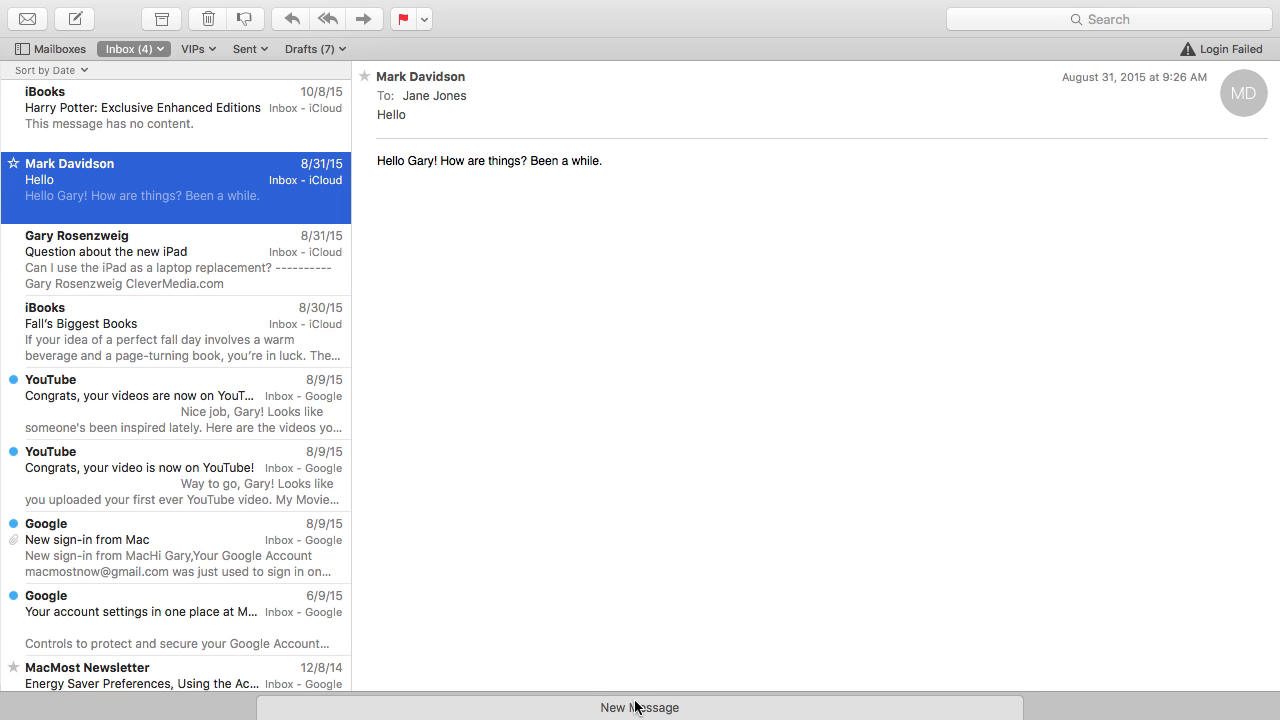
{"action": "left_click", "coordinate": [639, 707]}
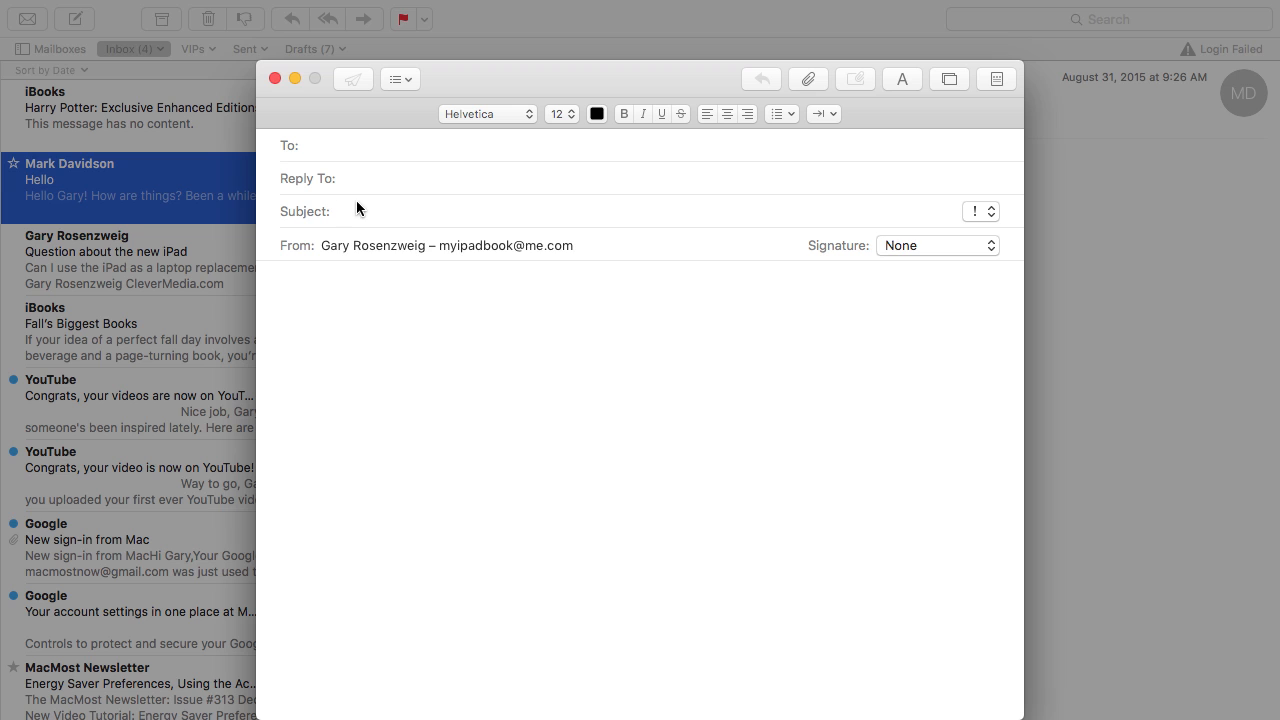
{"action": "type", "text": "SOmething"}
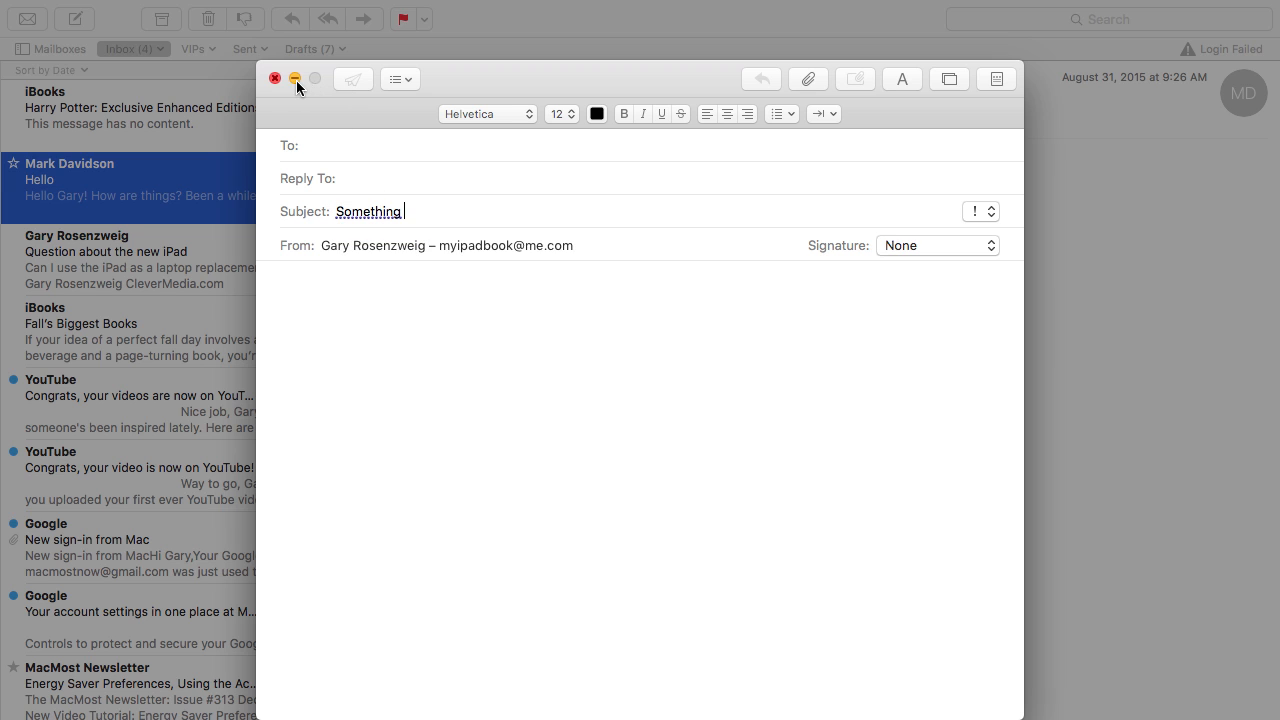
{"action": "left_click", "coordinate": [295, 79]}
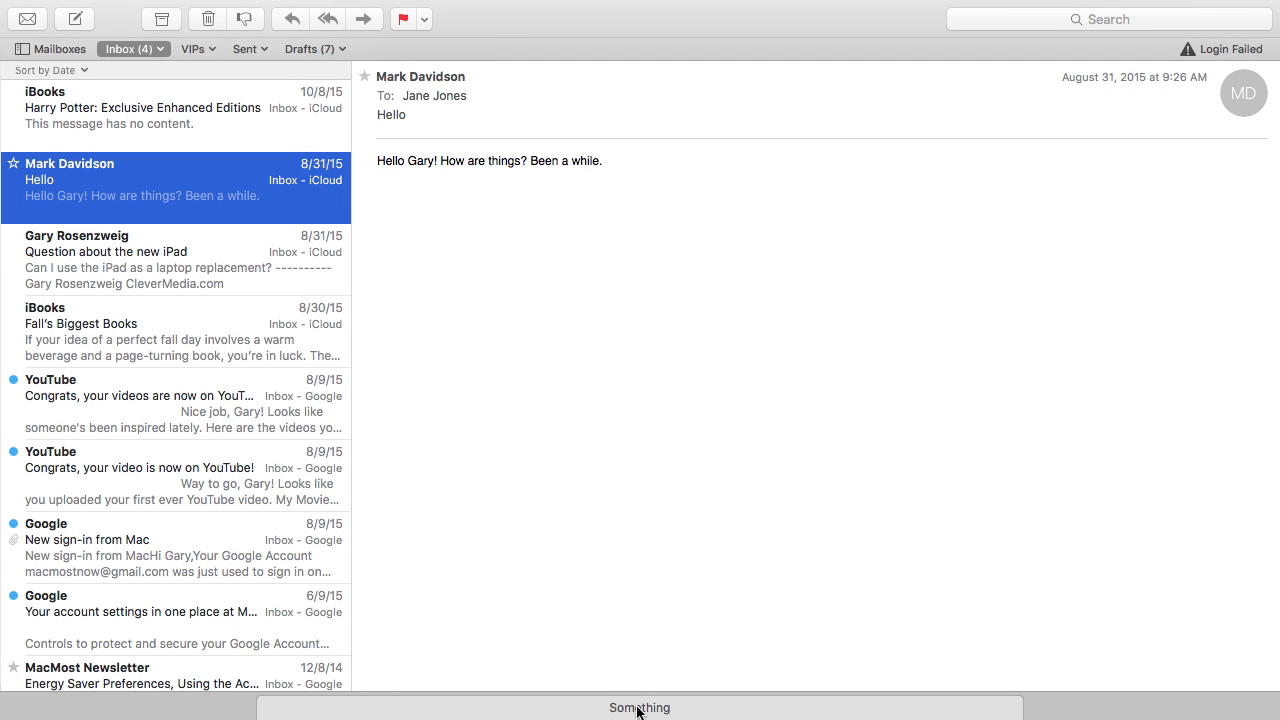
{"action": "mouse_move", "coordinate": [161, 291]}
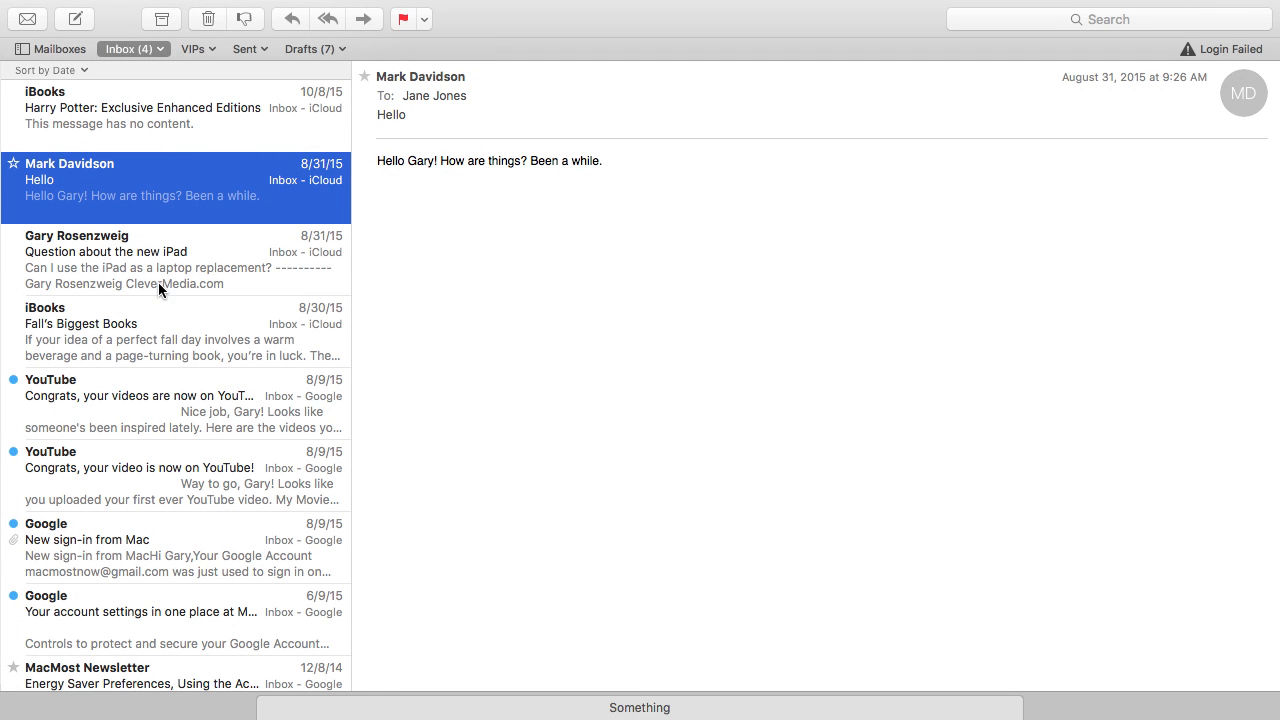
{"action": "mouse_move", "coordinate": [124, 245]}
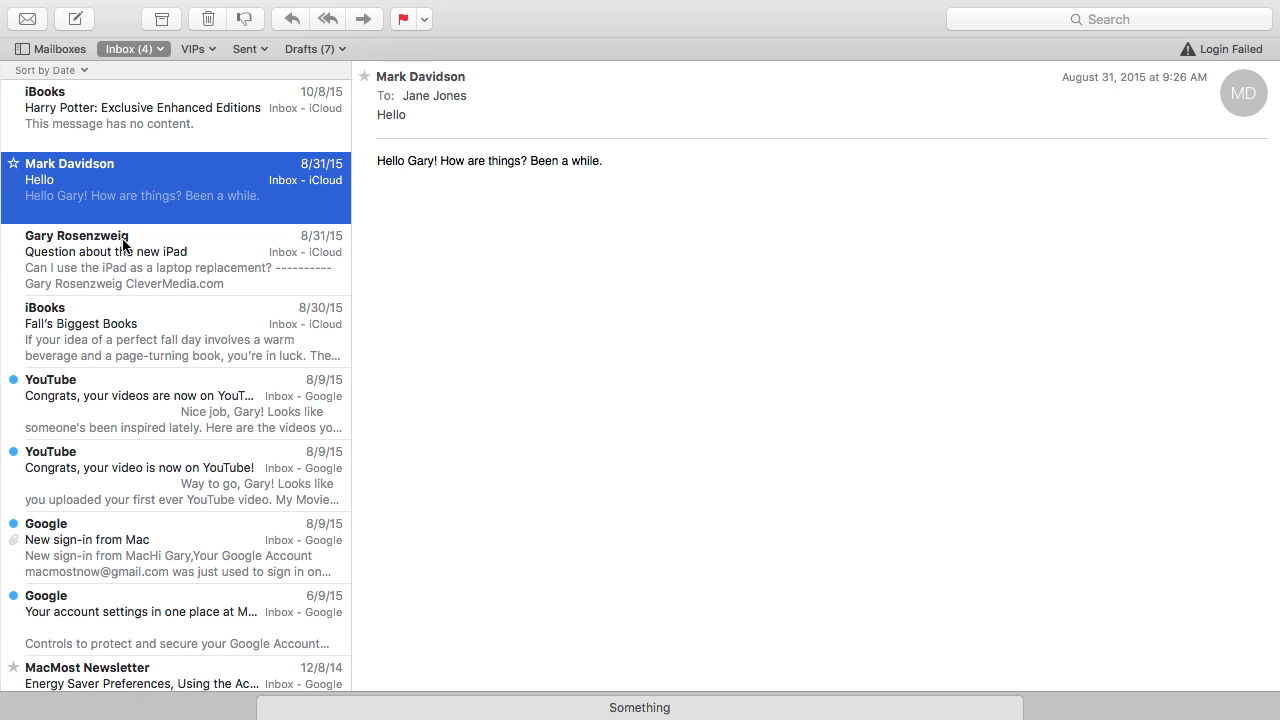
{"action": "mouse_move", "coordinate": [152, 190]}
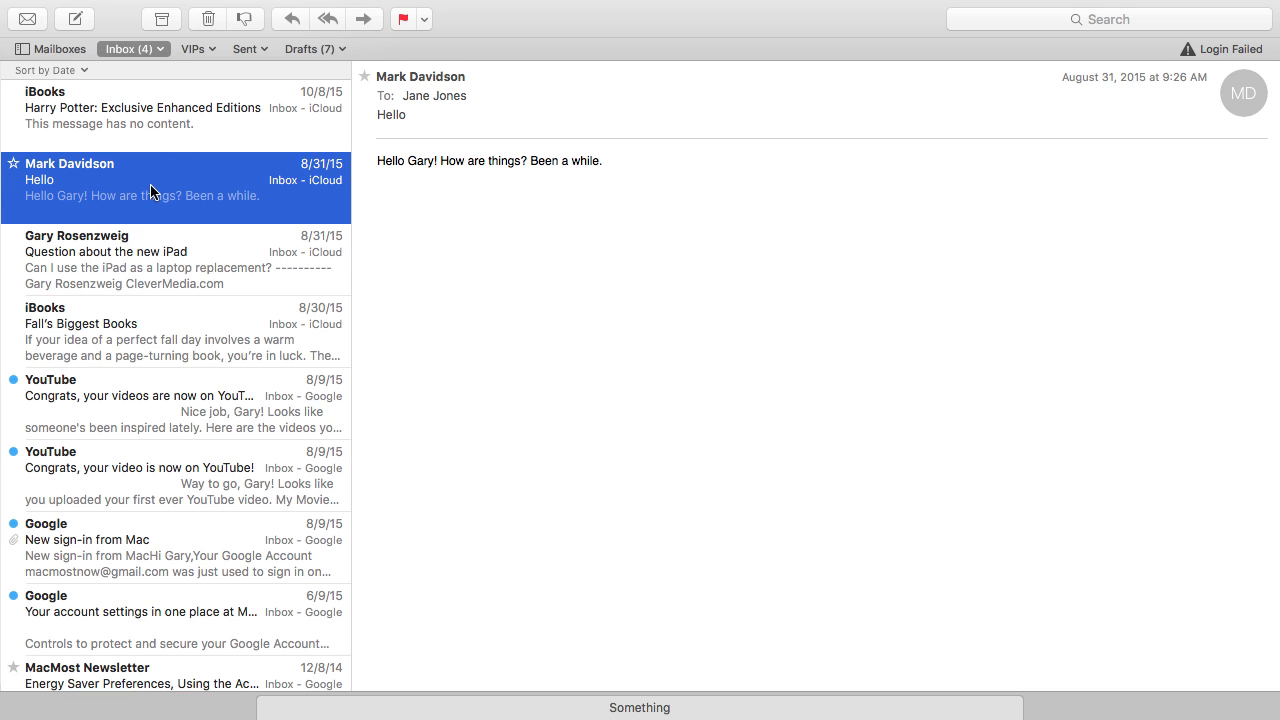
{"action": "left_click", "coordinate": [74, 18]}
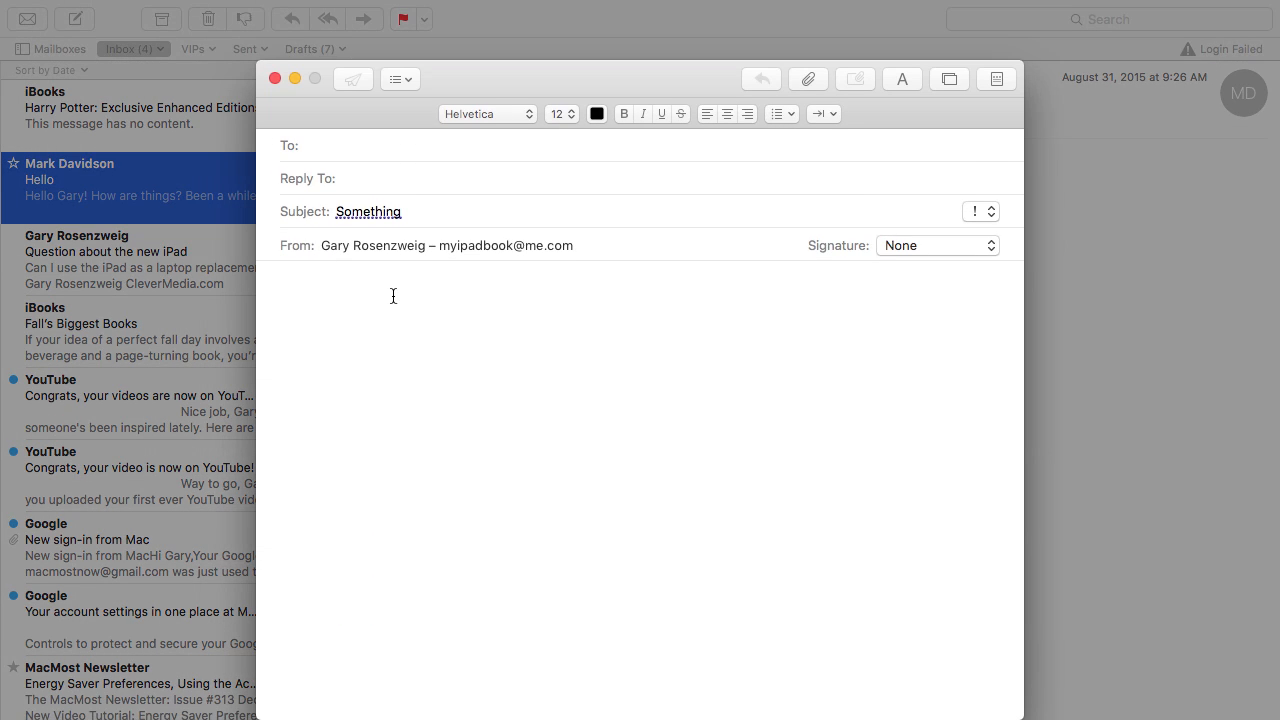
{"action": "mouse_move", "coordinate": [295, 79]}
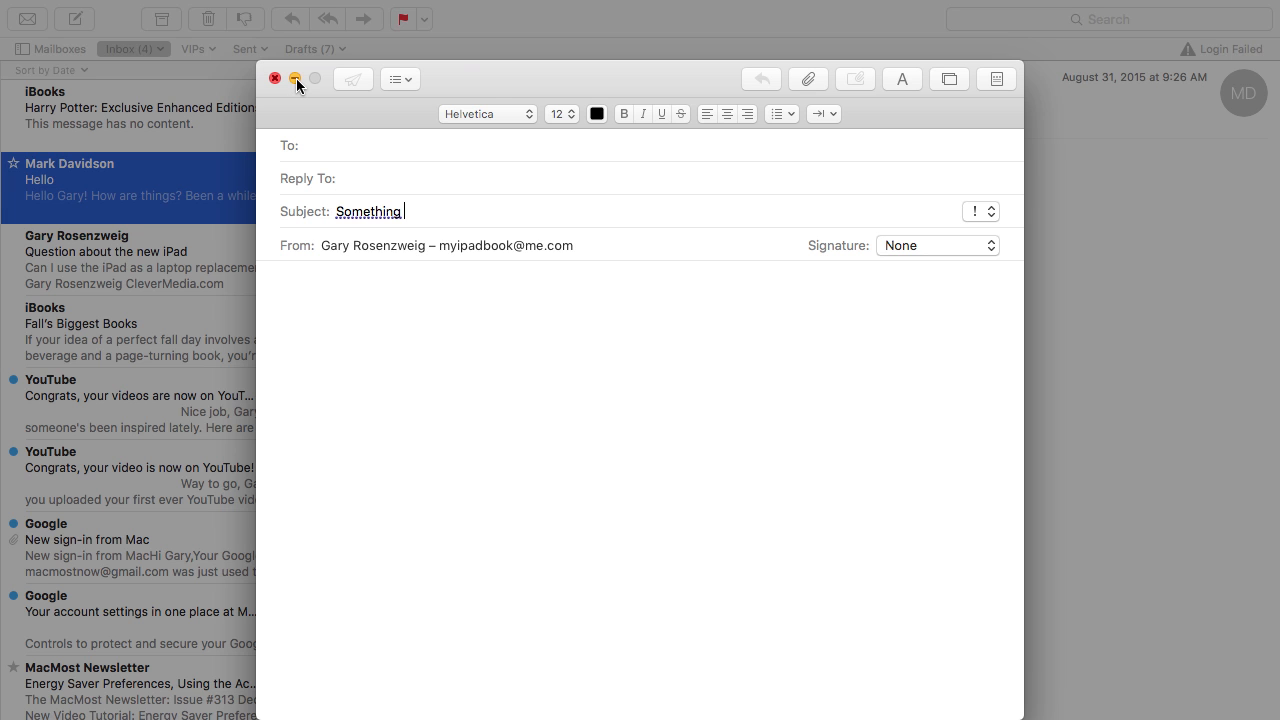
{"action": "left_click", "coordinate": [295, 78]}
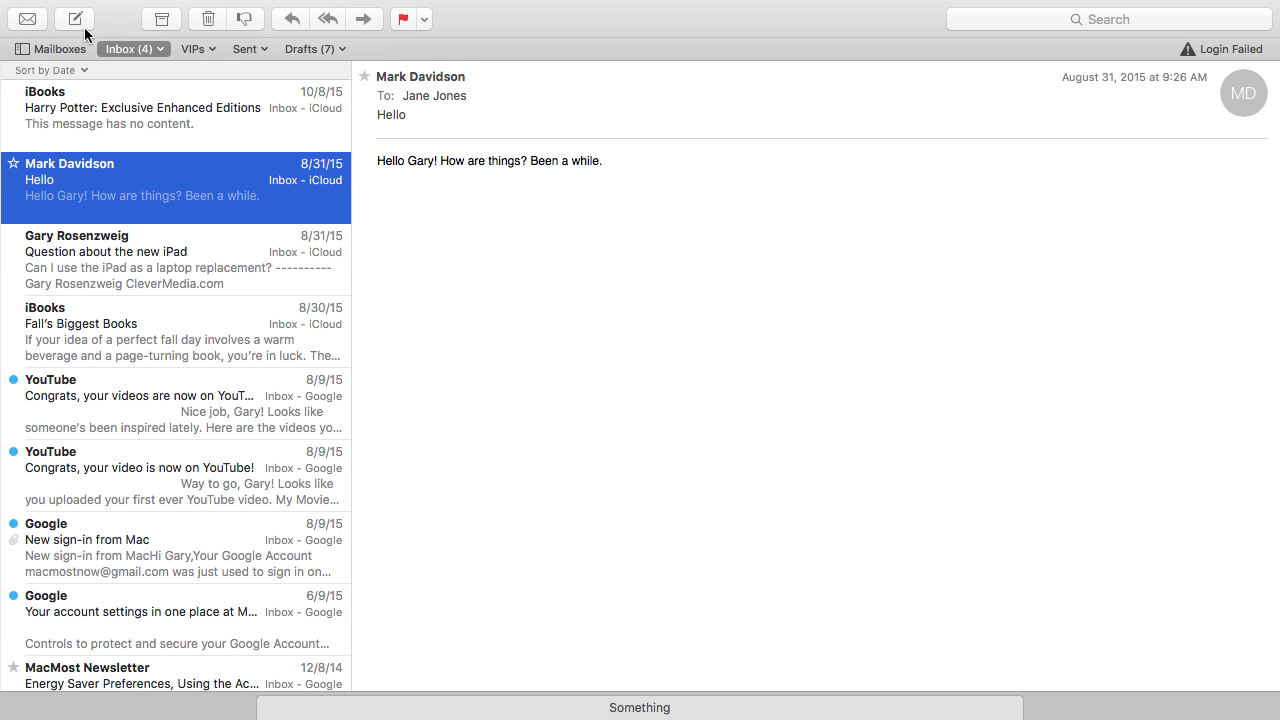
Create a second draft with subject 'Another', then minimize both drafts beneath the inbox.
{"action": "left_click", "coordinate": [74, 18]}
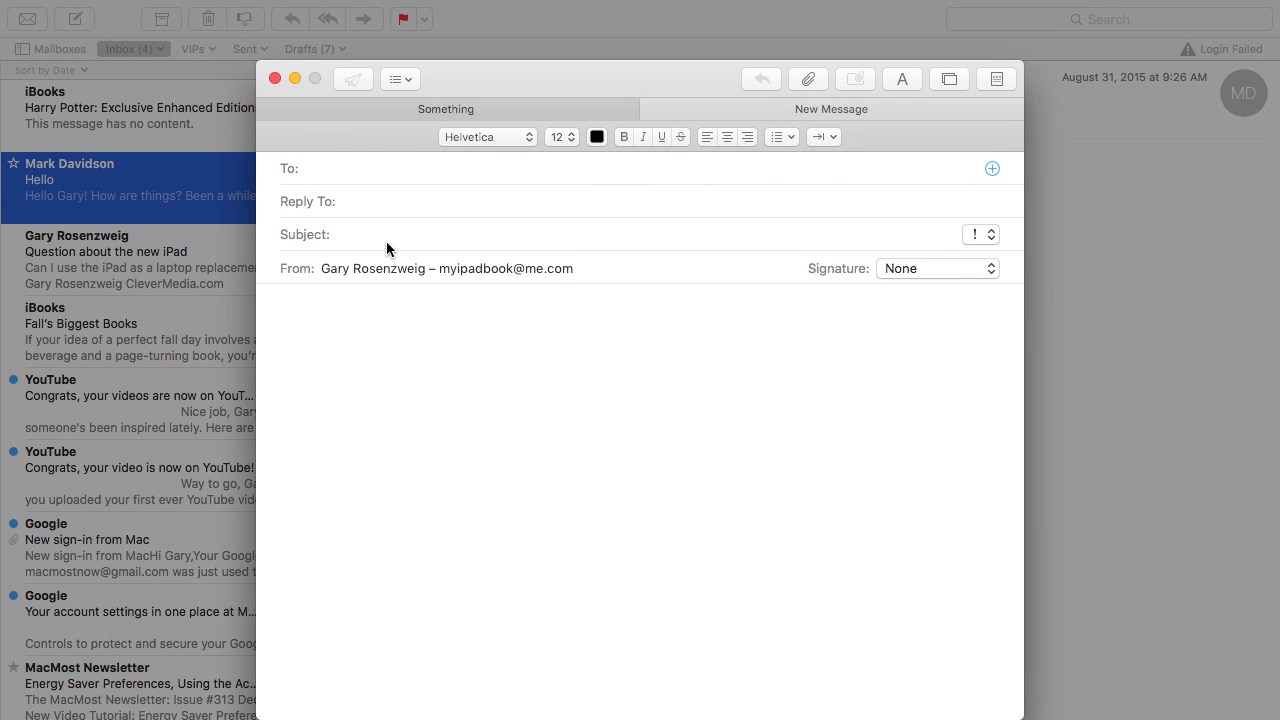
{"action": "left_click", "coordinate": [360, 234]}
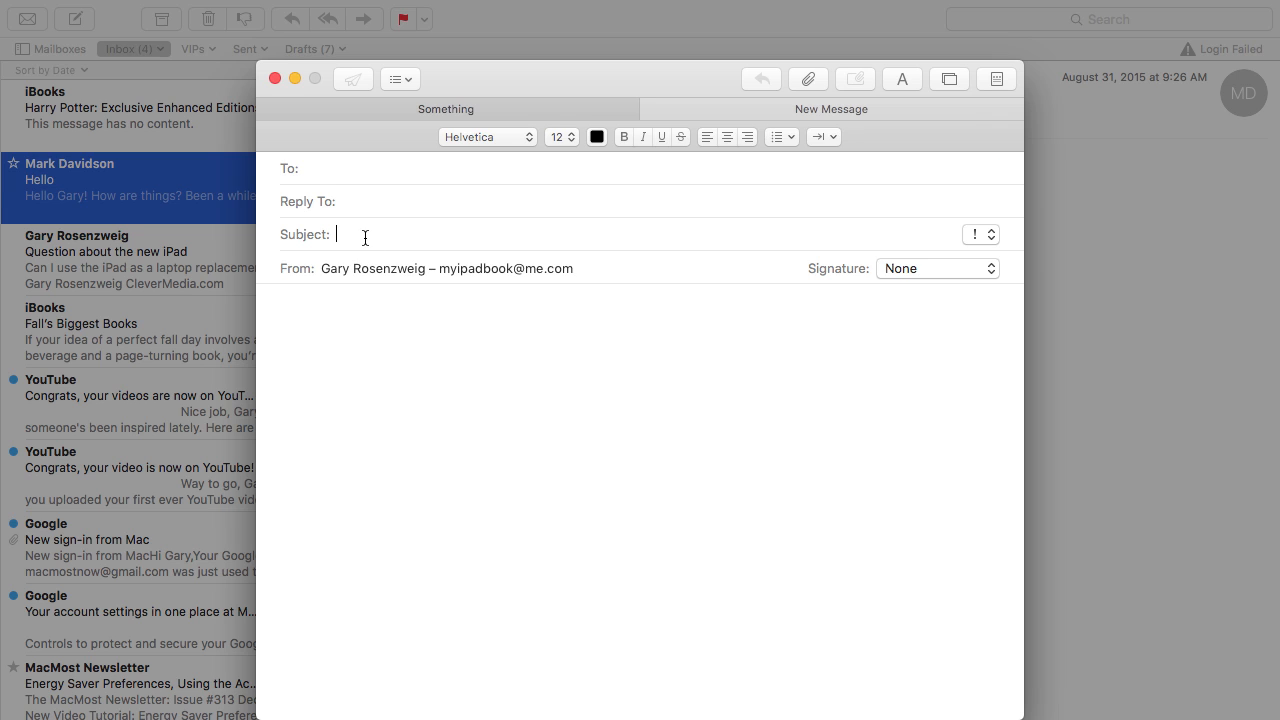
{"action": "type", "text": "Anot"}
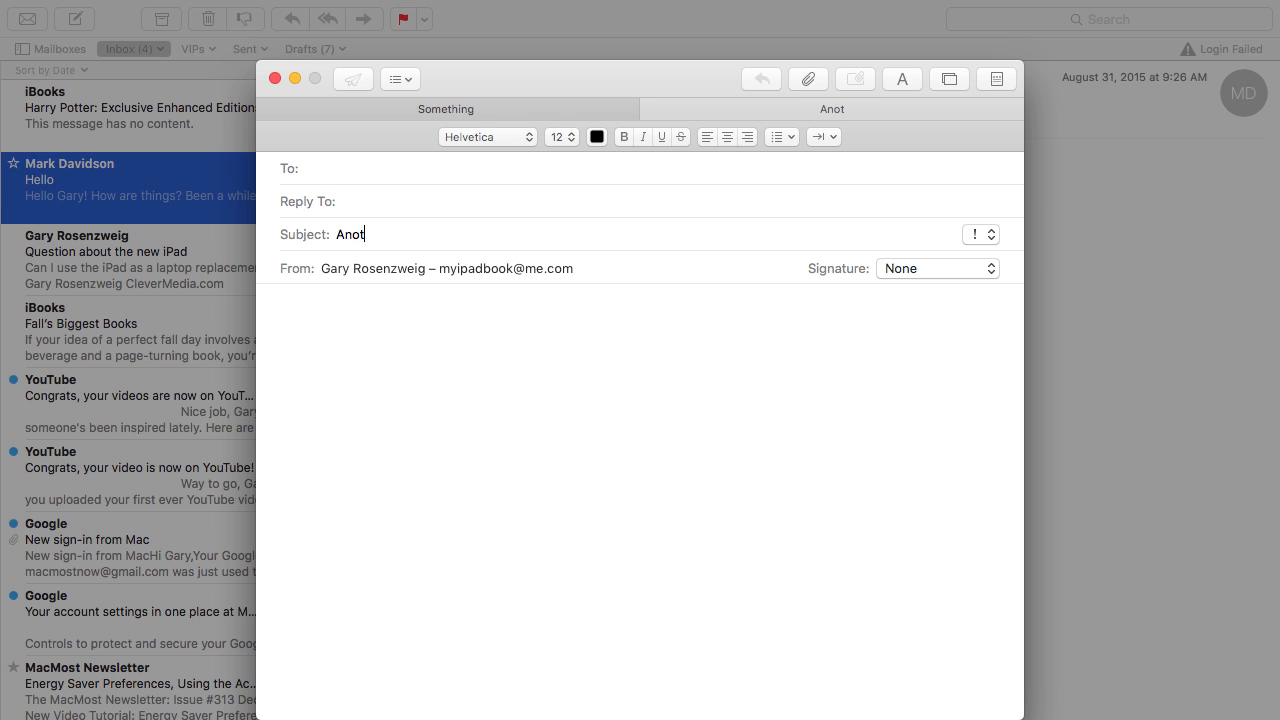
{"action": "type", "text": "her"}
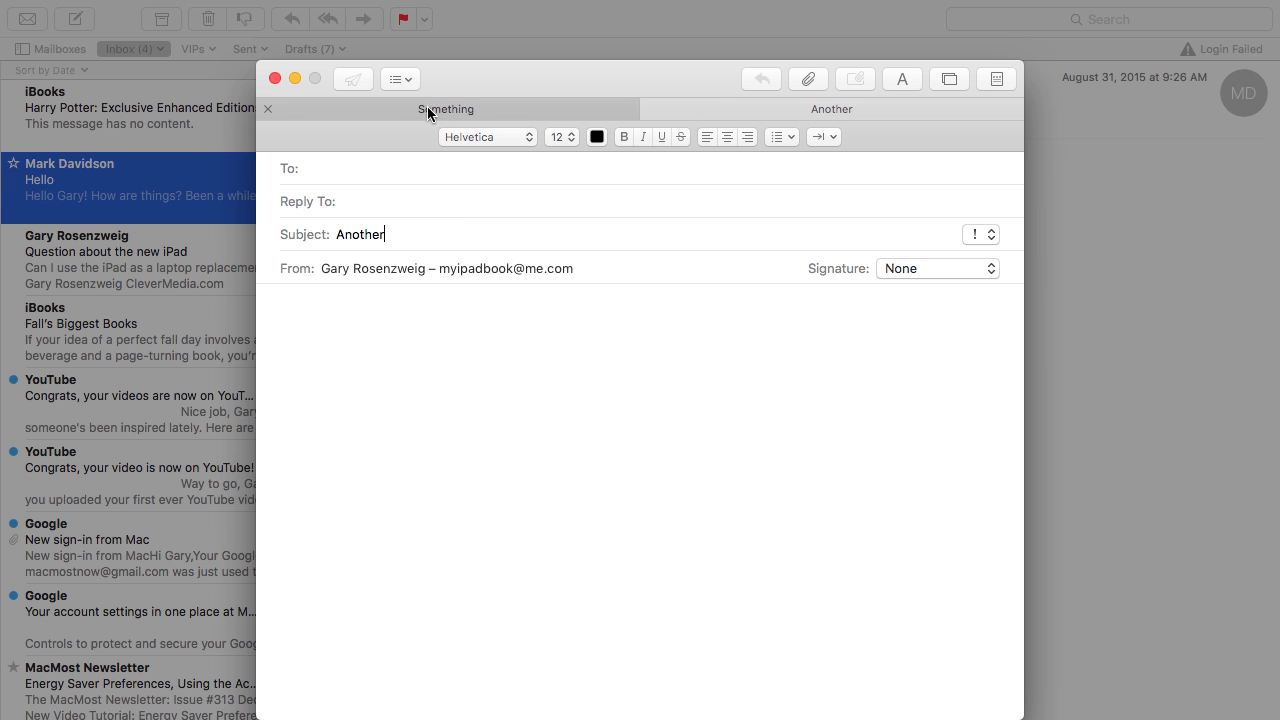
{"action": "left_click", "coordinate": [445, 109]}
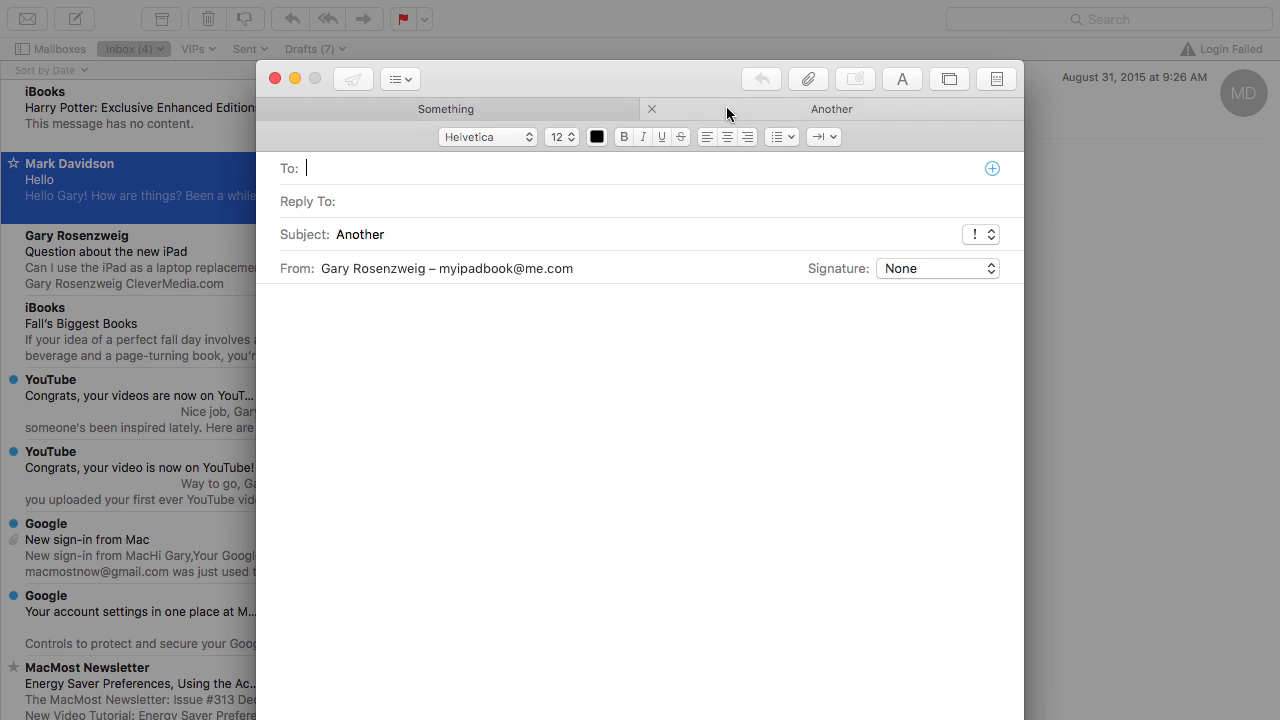
{"action": "left_click", "coordinate": [445, 109]}
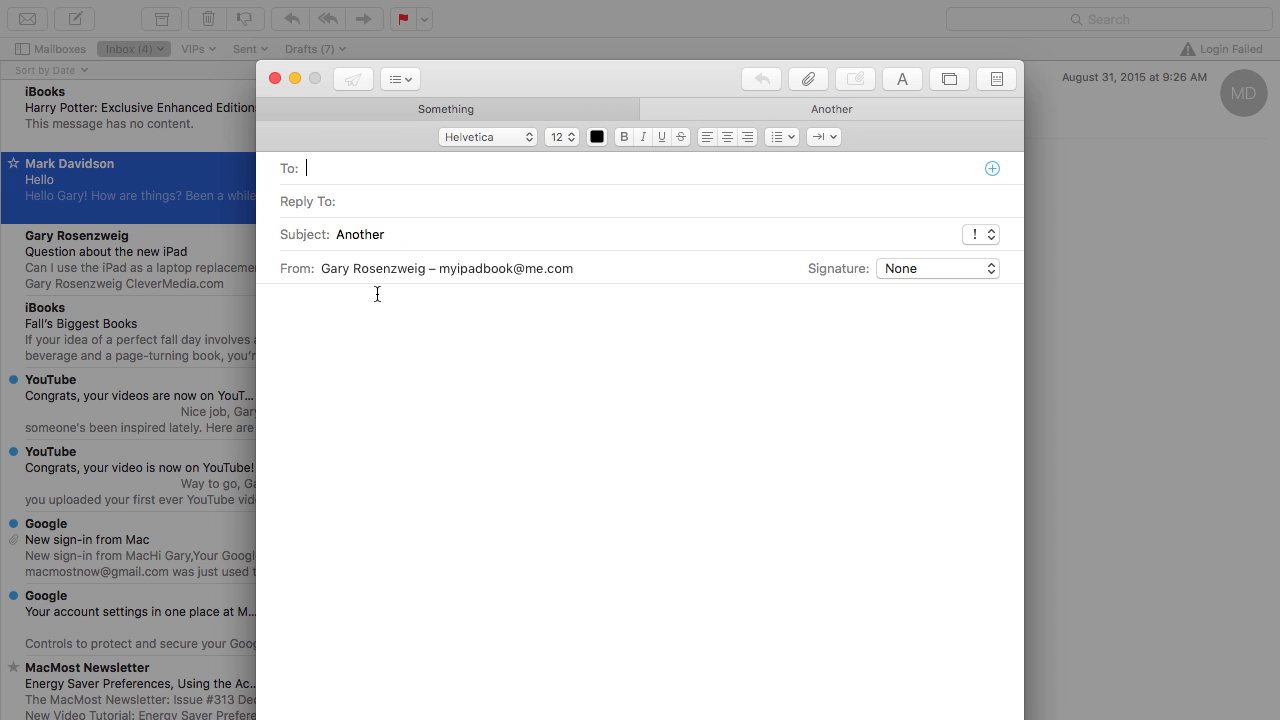
{"action": "mouse_move", "coordinate": [388, 111]}
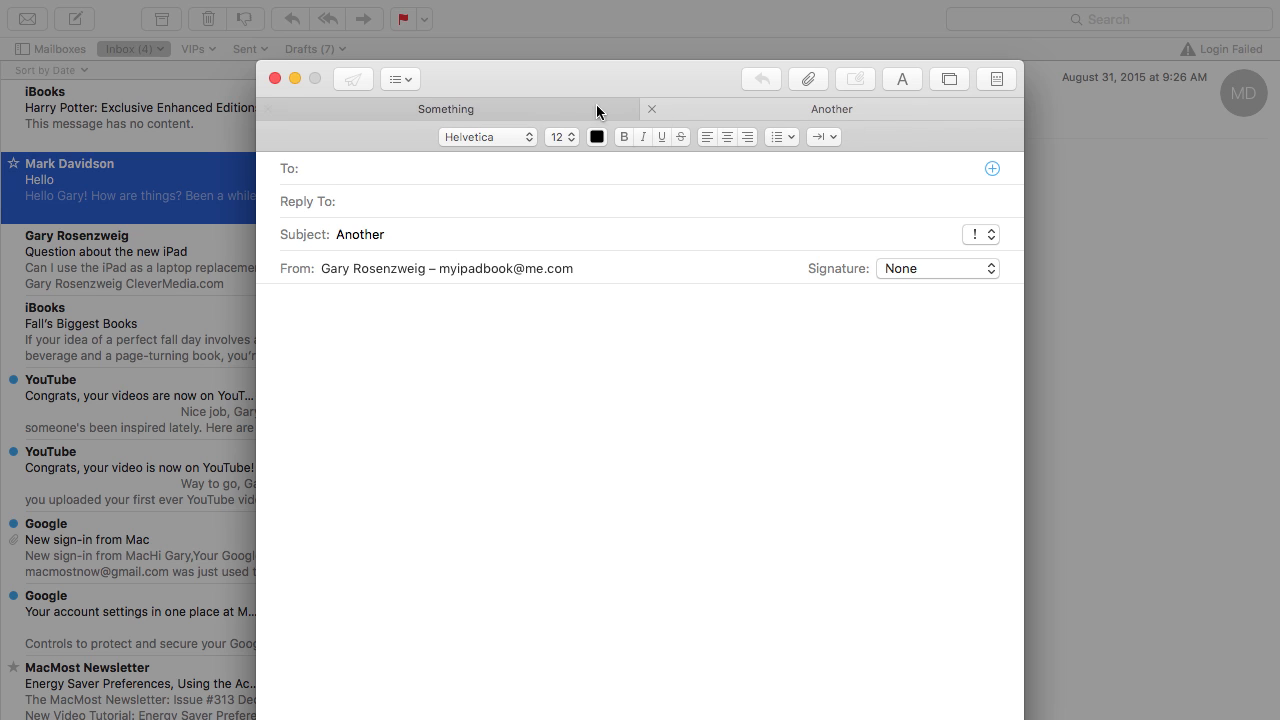
{"action": "left_click", "coordinate": [446, 109]}
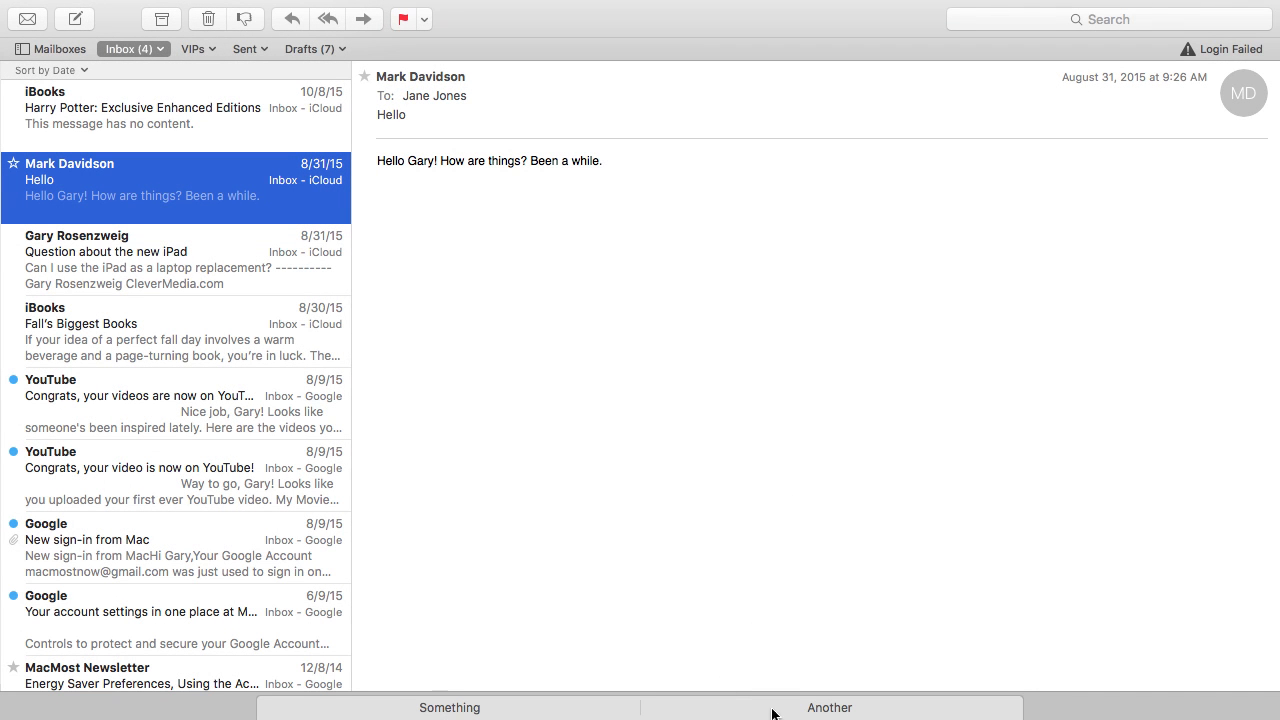
{"action": "left_click", "coordinate": [829, 707]}
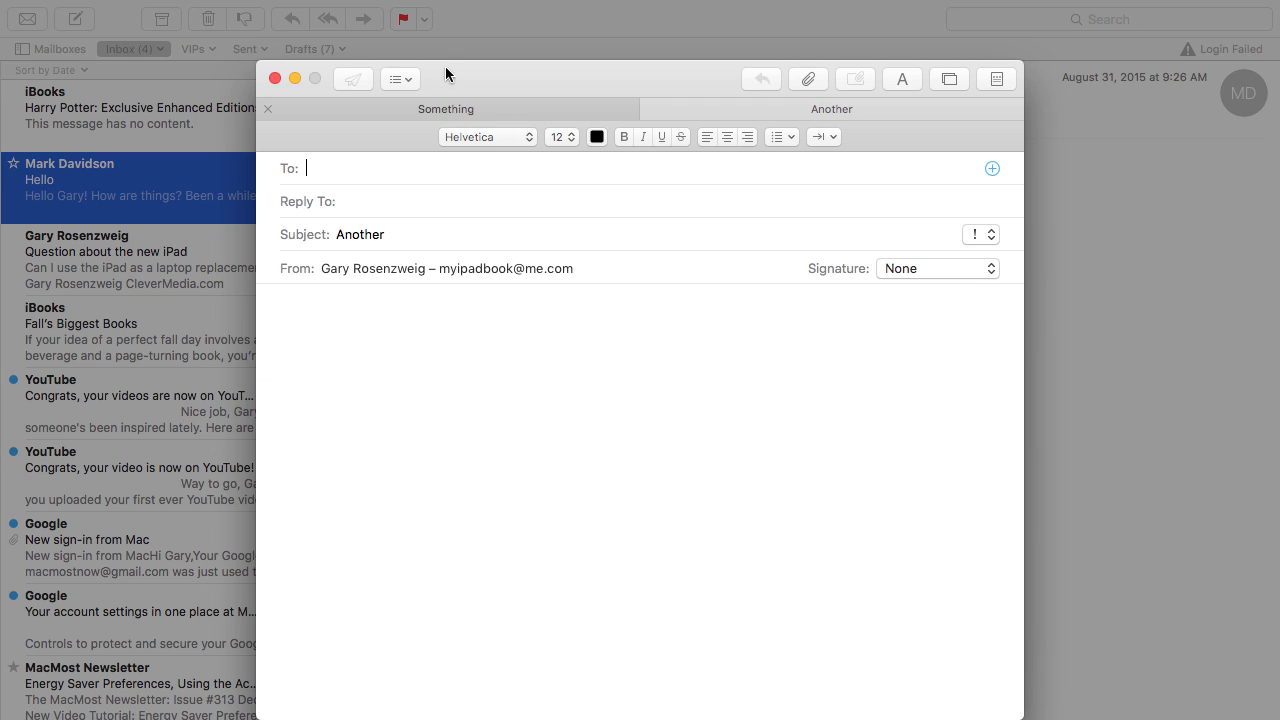
{"action": "left_click", "coordinate": [295, 78]}
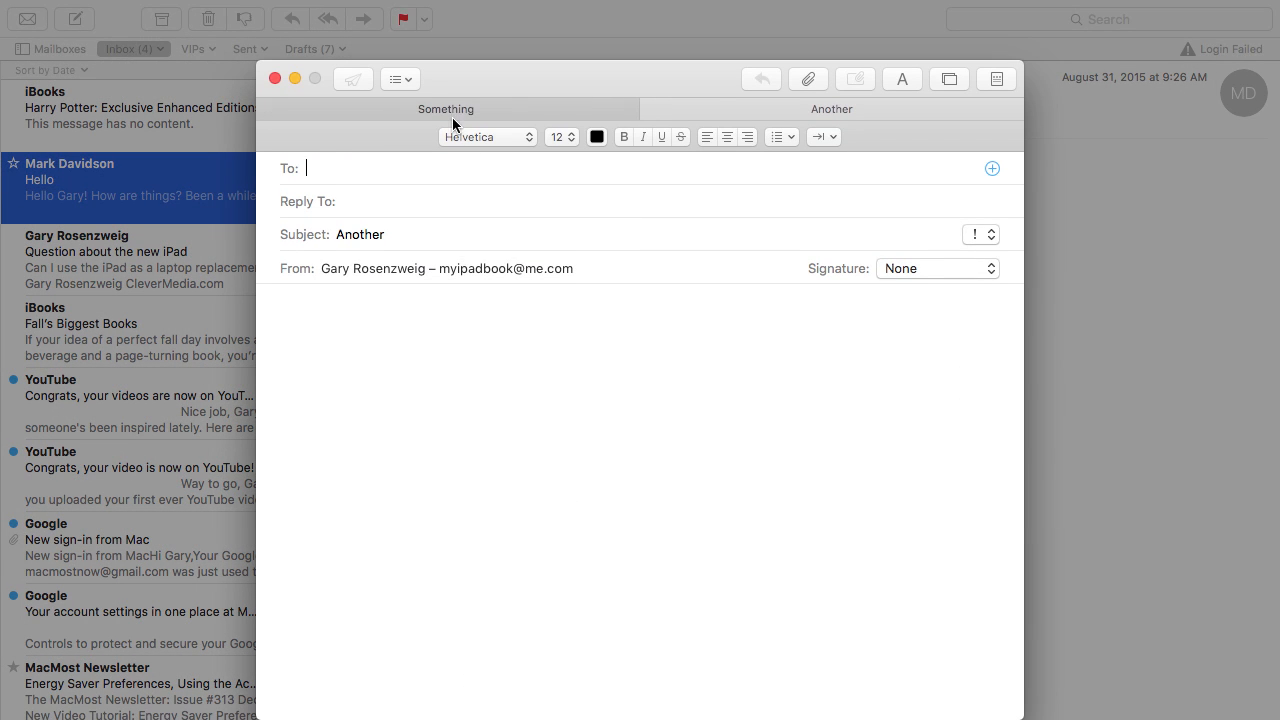
{"action": "mouse_move", "coordinate": [582, 687]}
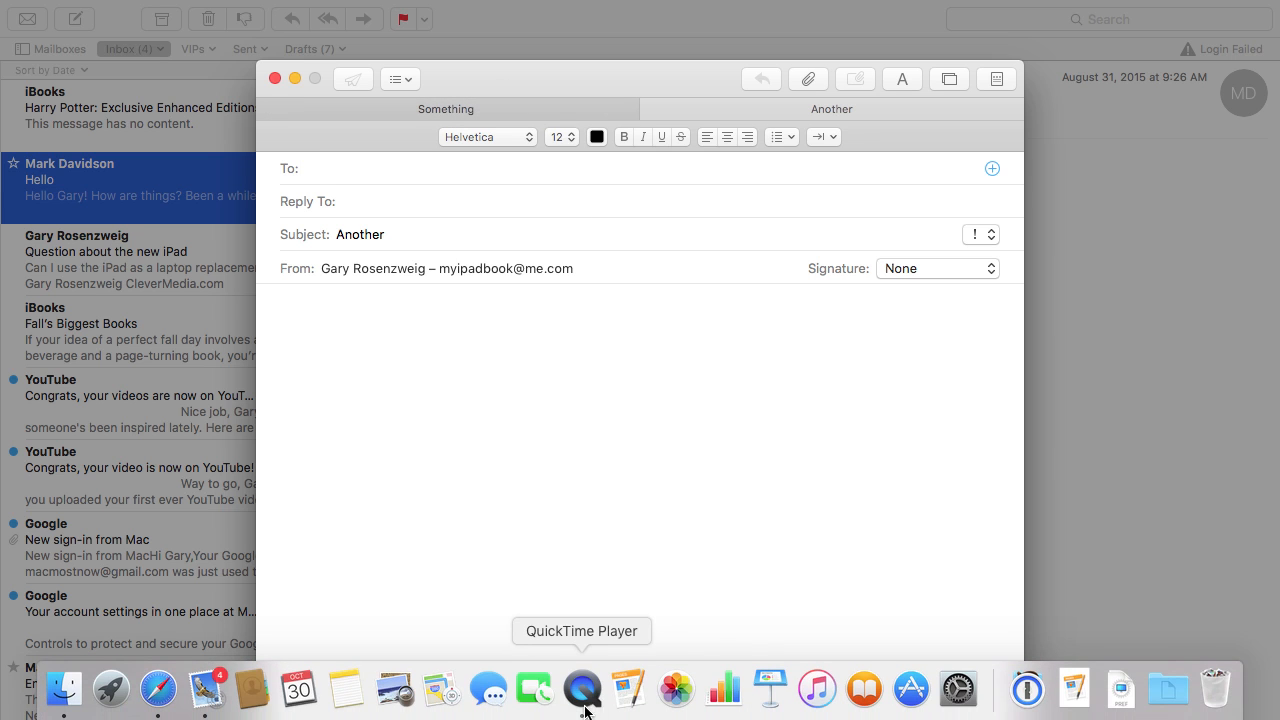
{"action": "left_click", "coordinate": [446, 108]}
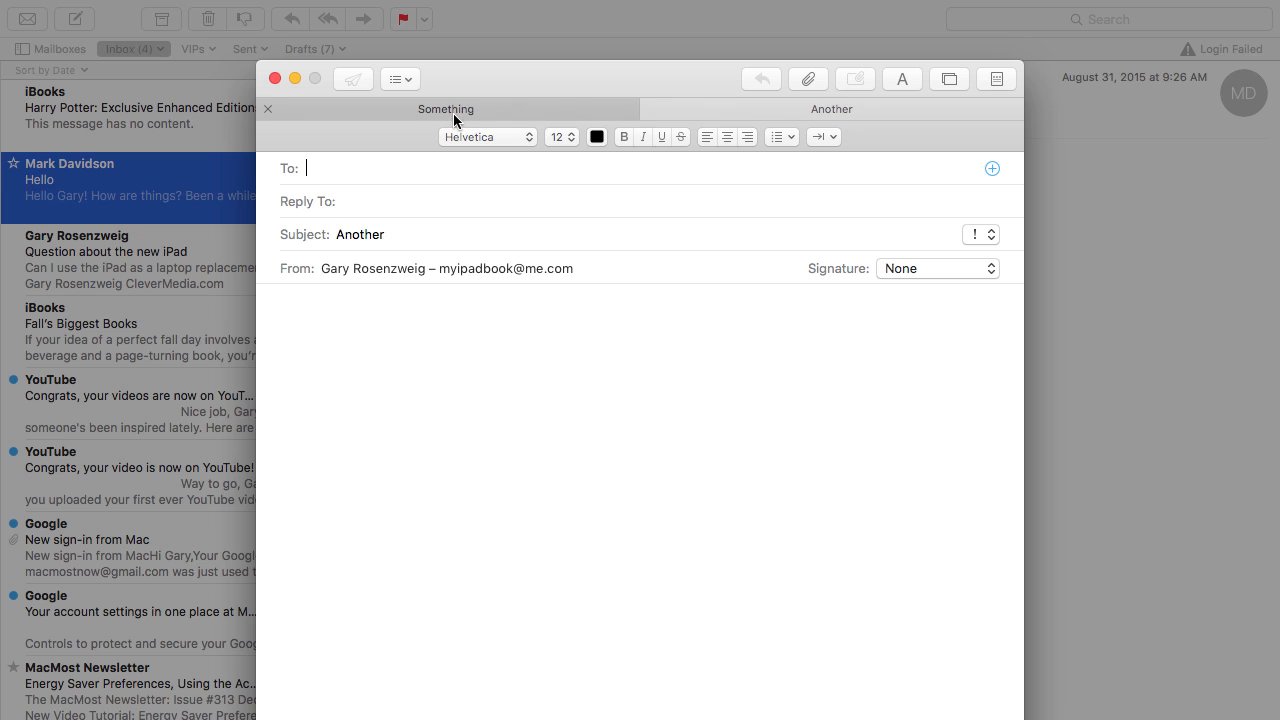
{"action": "mouse_move", "coordinate": [479, 104]}
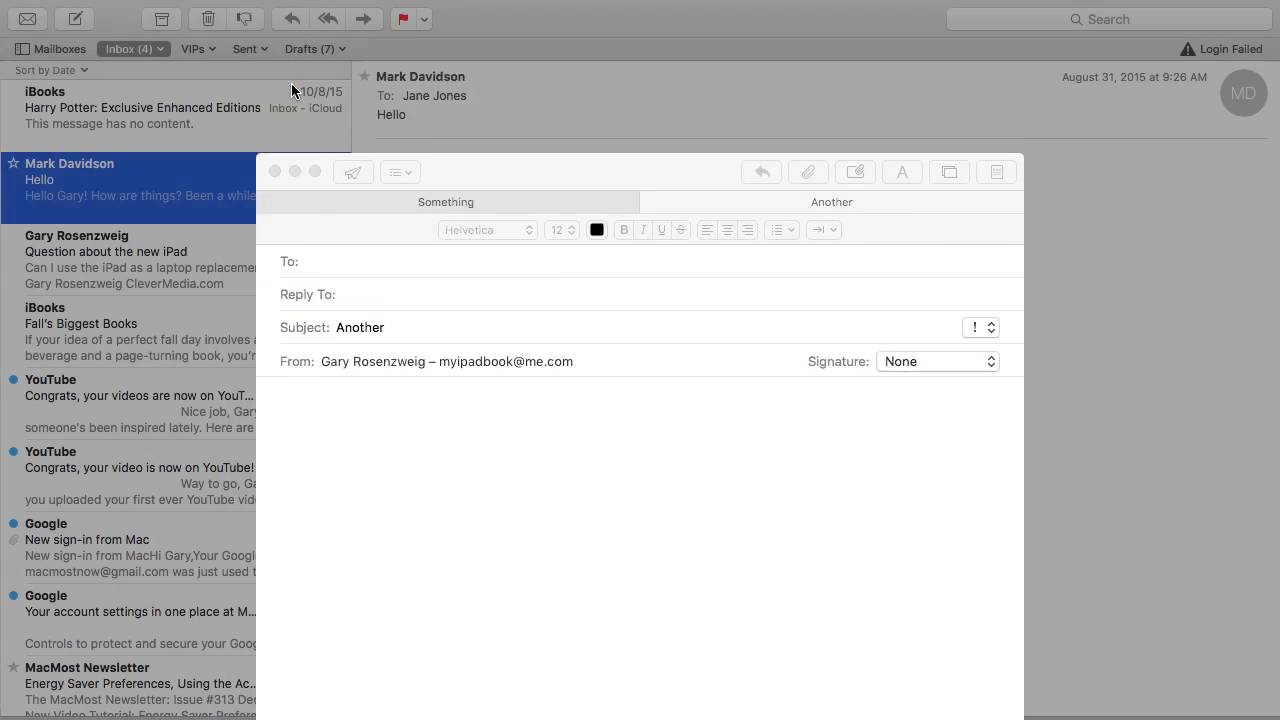
{"action": "left_click", "coordinate": [295, 171]}
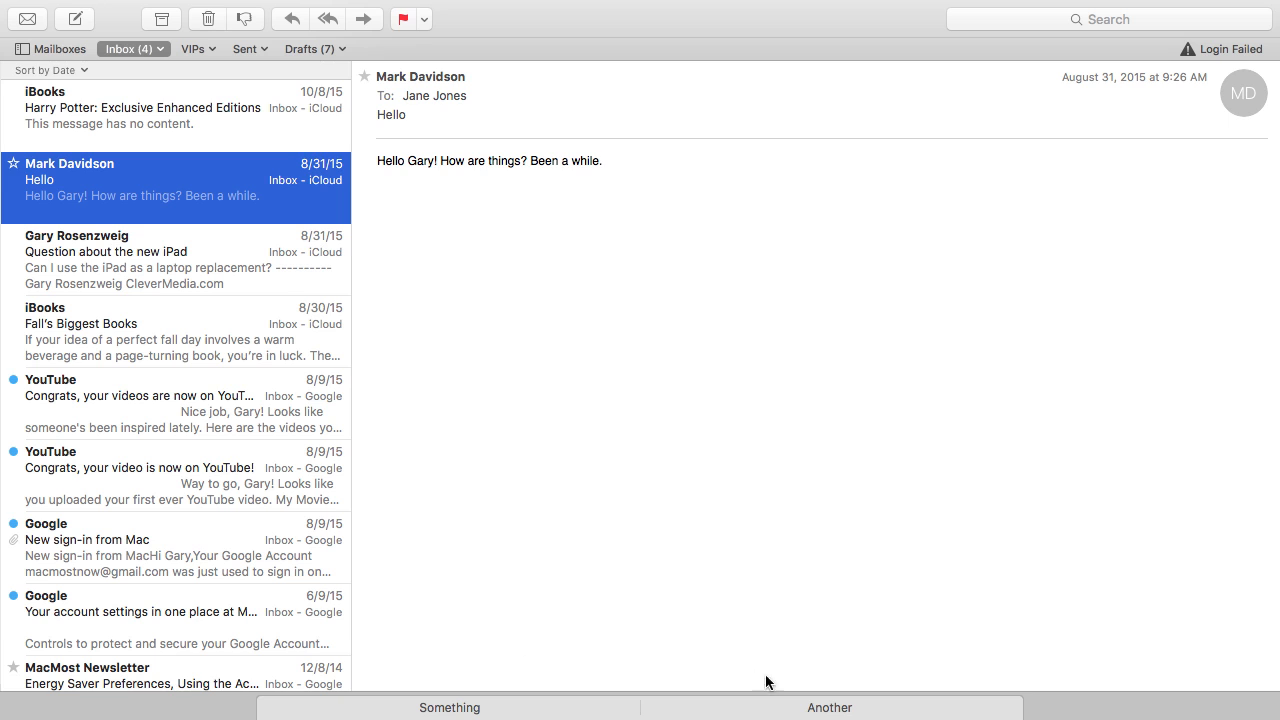
{"action": "mouse_move", "coordinate": [219, 421]}
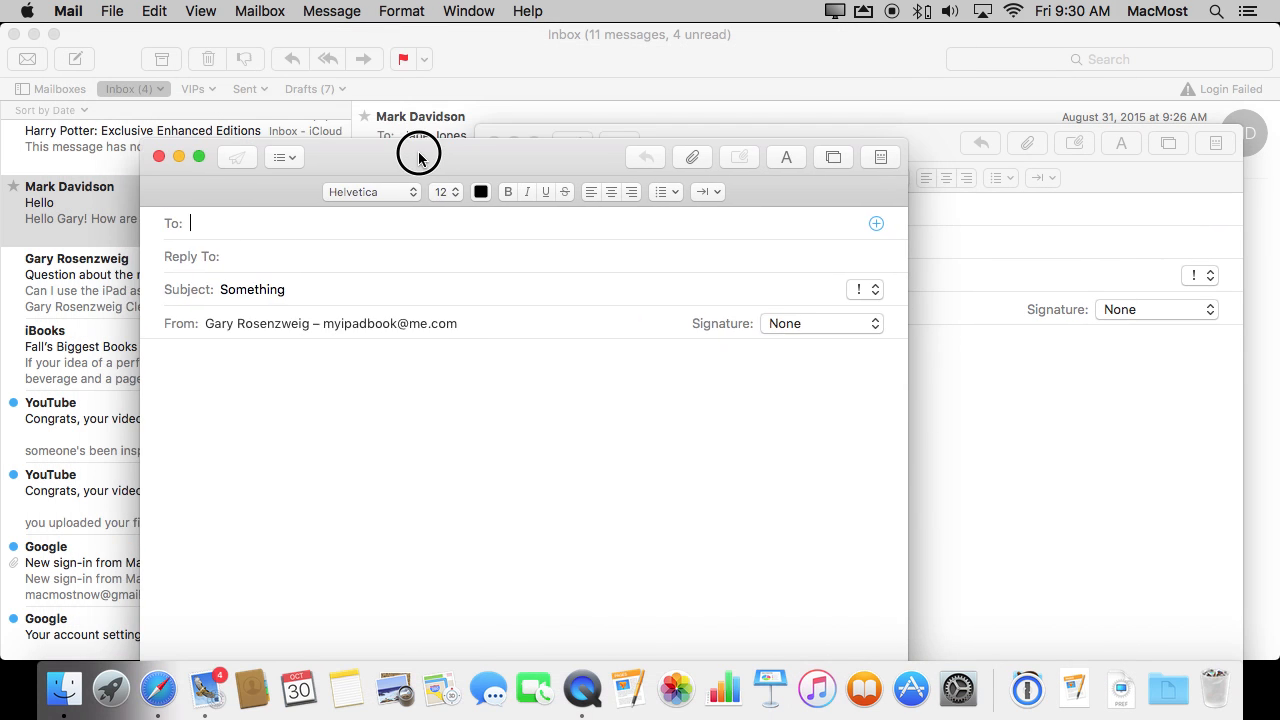
Drag the 'Something' draft window aside to uncover the 'Another' window.
{"action": "left_click_drag", "start_coordinate": [419, 155], "coordinate": [413, 207]}
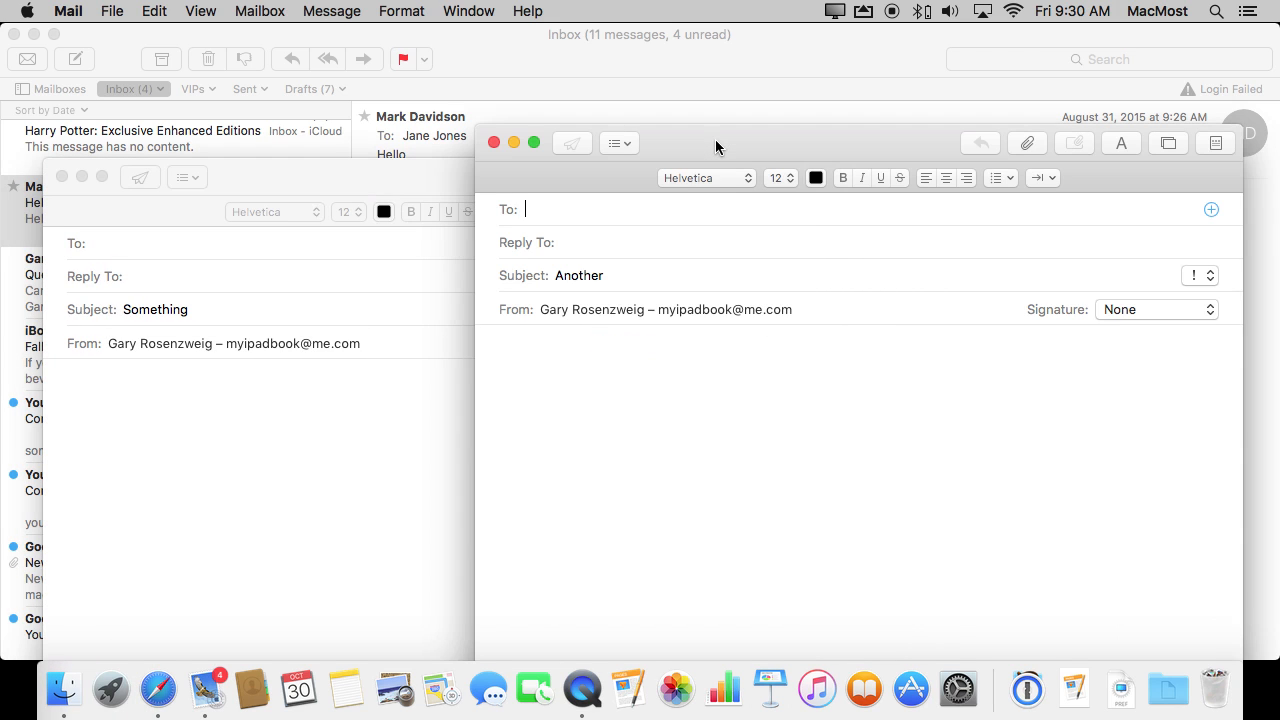
{"action": "mouse_move", "coordinate": [385, 164]}
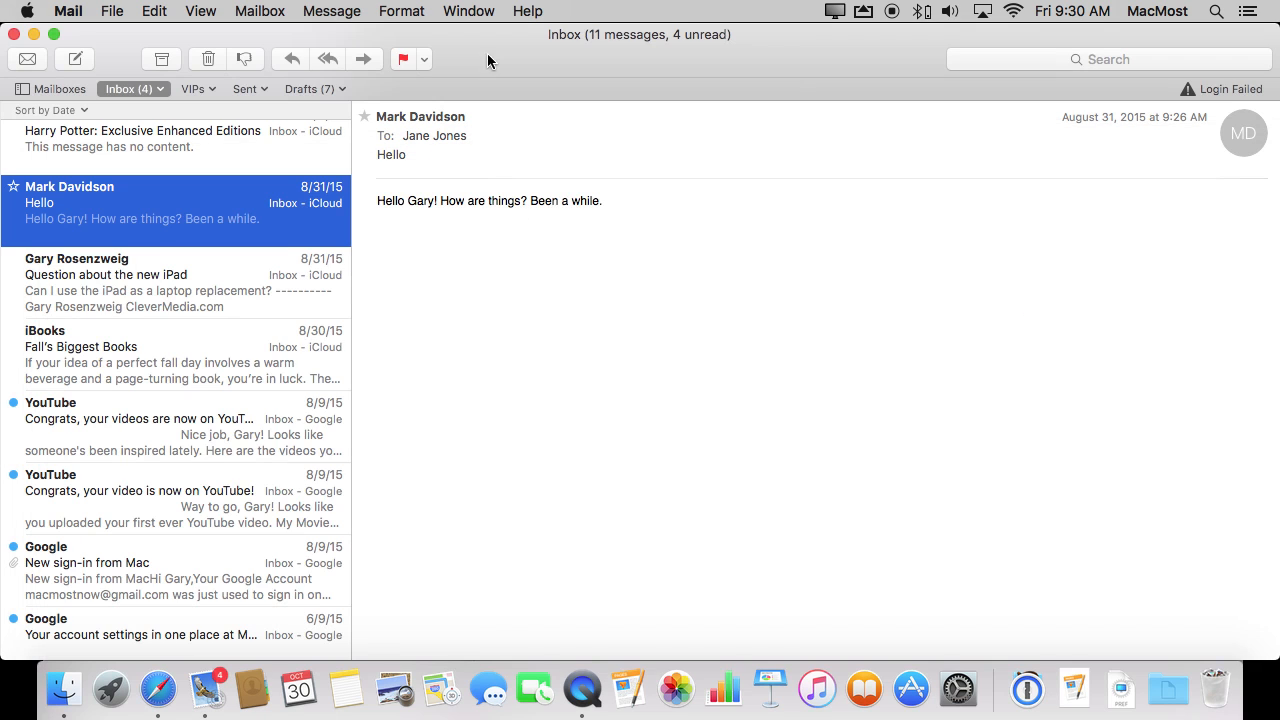
{"action": "mouse_move", "coordinate": [75, 38]}
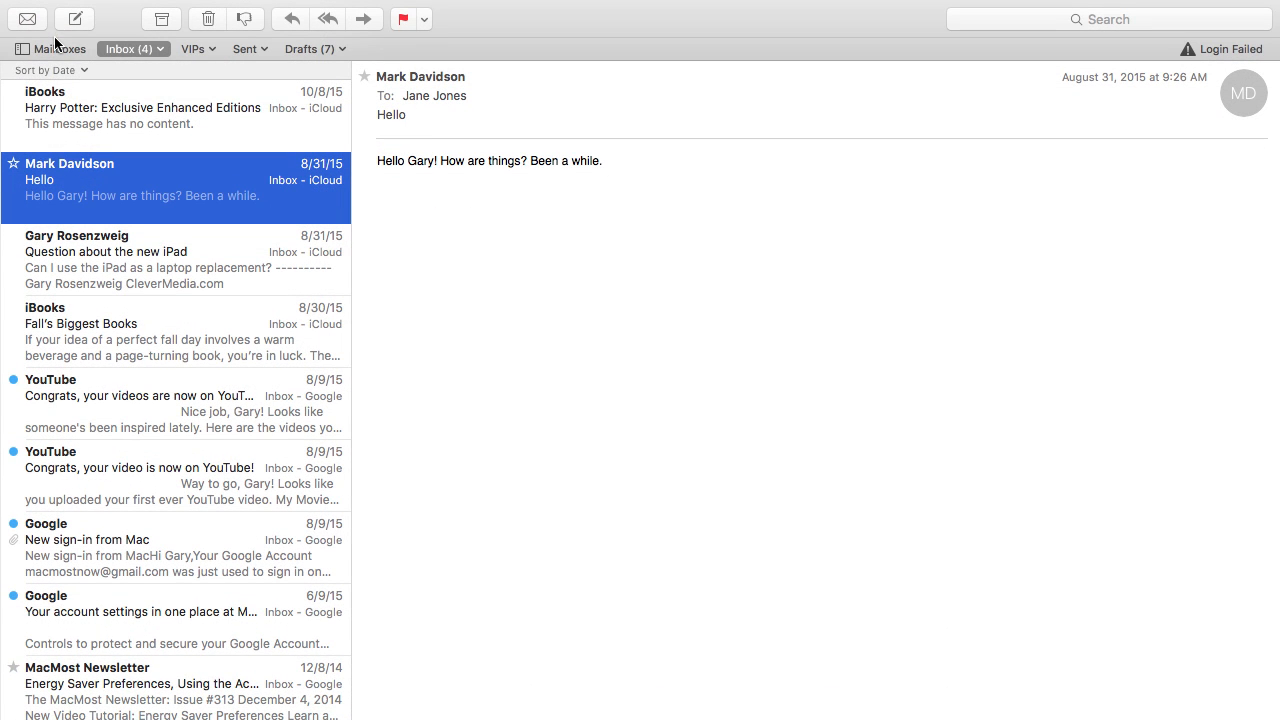
{"action": "mouse_move", "coordinate": [465, 495]}
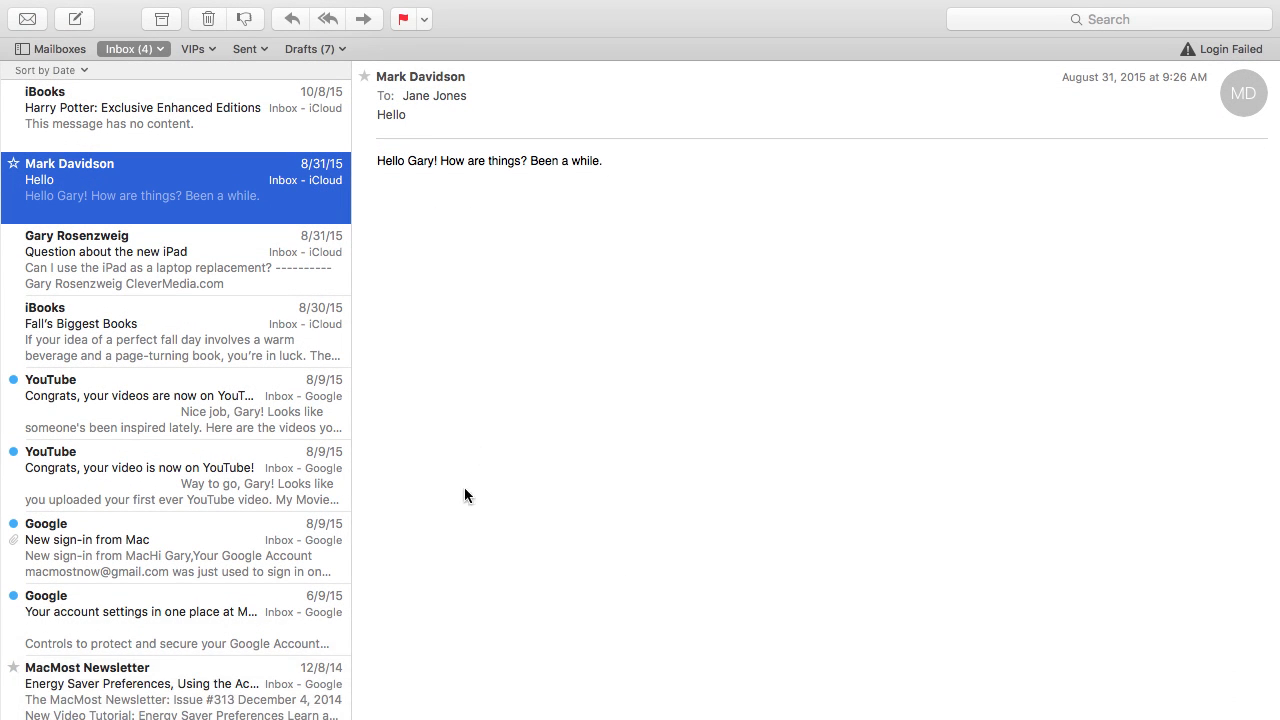
{"action": "mouse_move", "coordinate": [184, 247]}
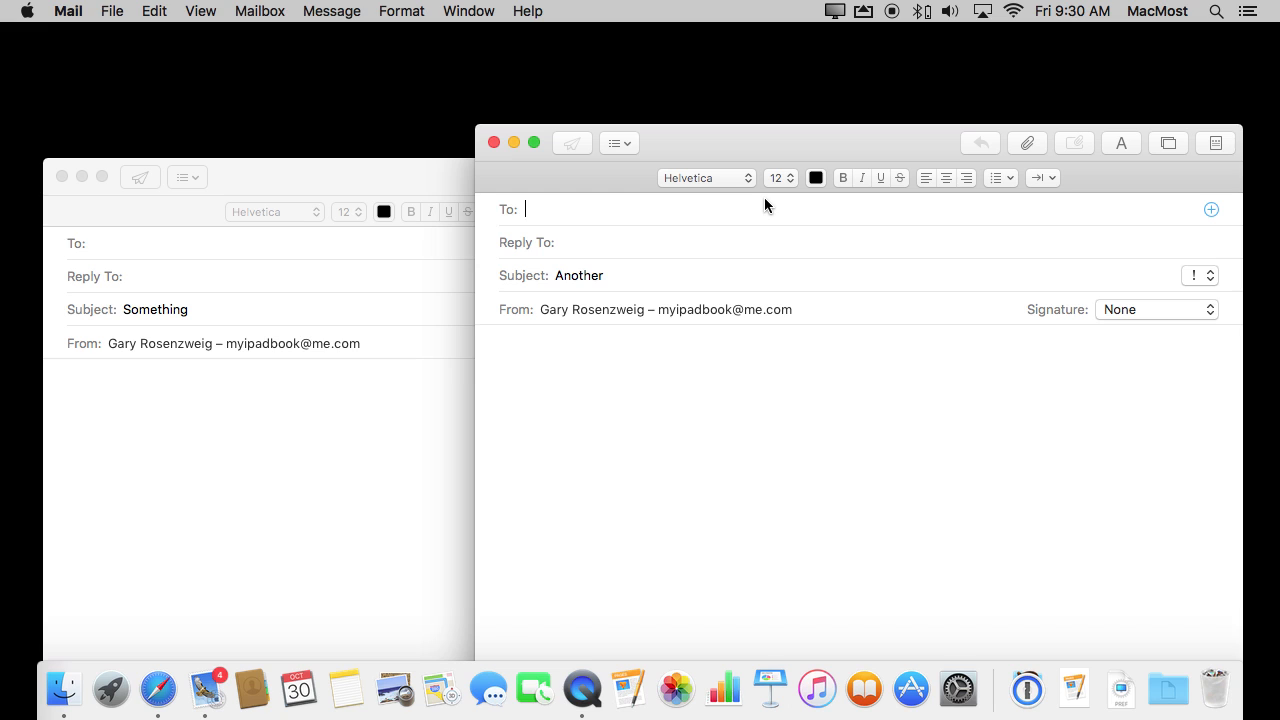
{"action": "mouse_move", "coordinate": [450, 190]}
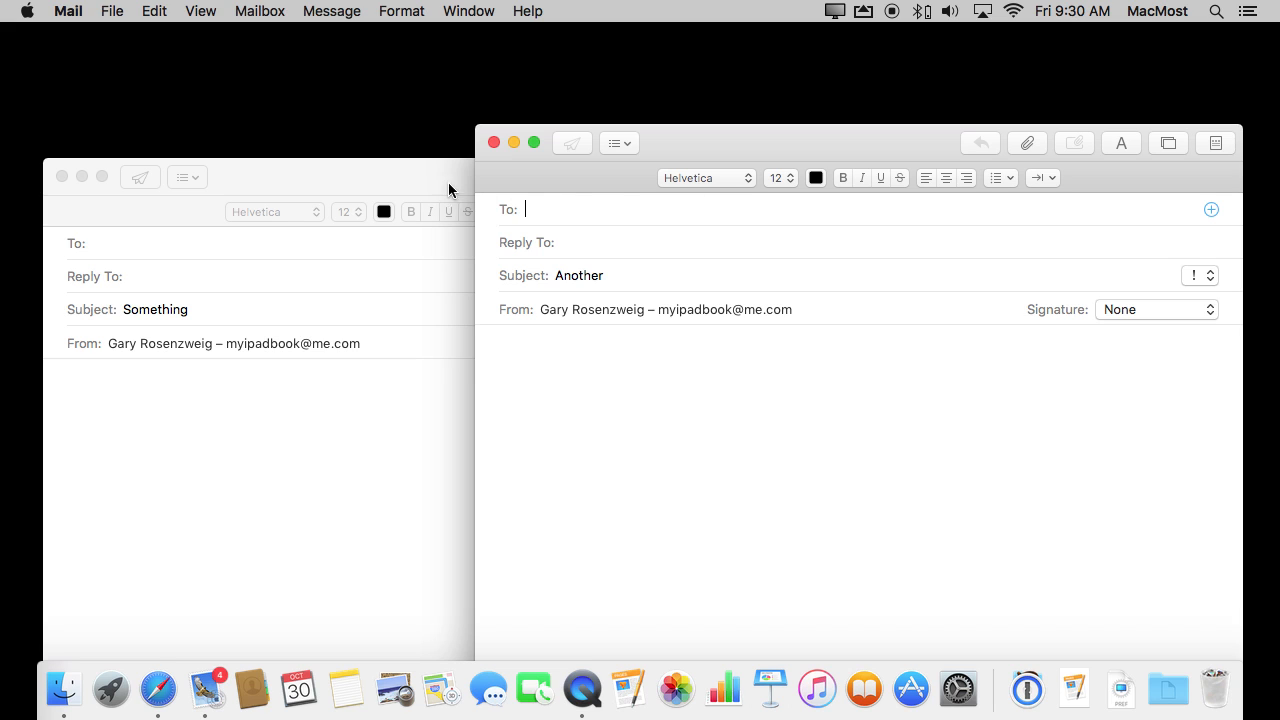